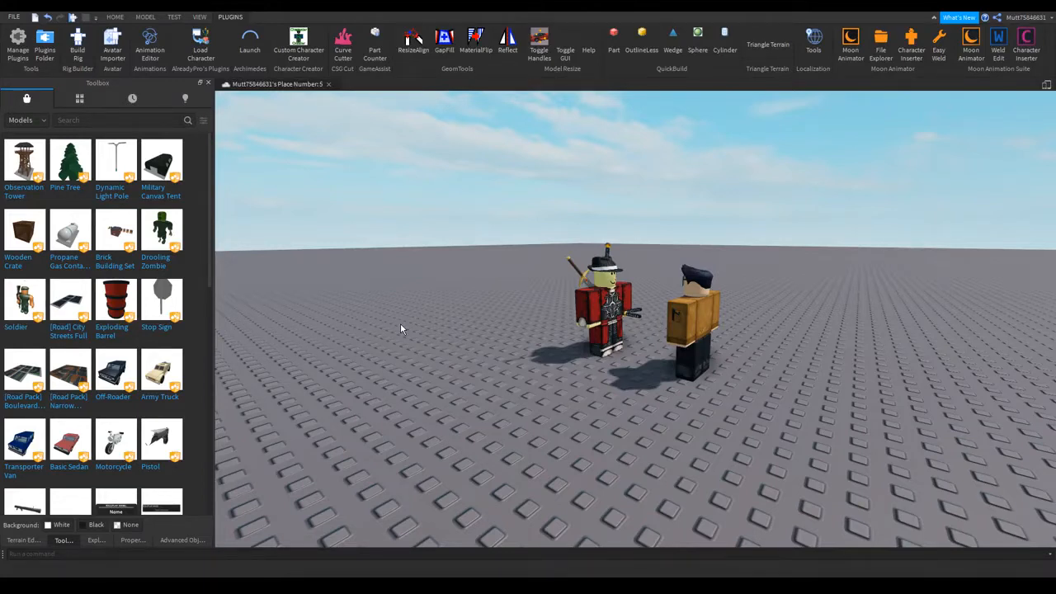
{"action": "mouse_move", "coordinate": [380, 325]}
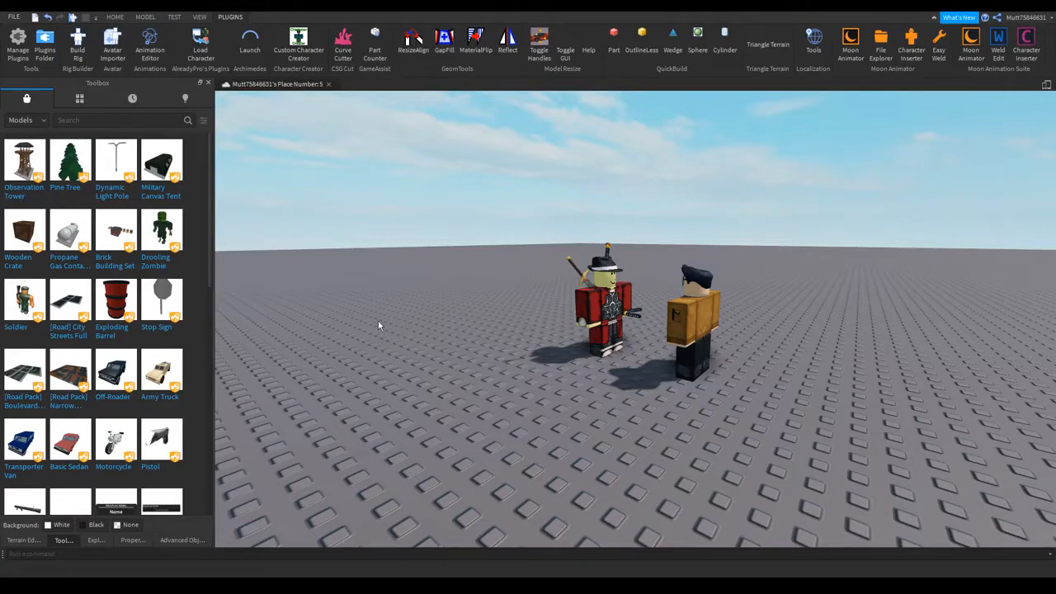
Search the Toolbox model library for 'lightning' and insert a lightning particle part near the rigs.
{"action": "left_click", "coordinate": [115, 118]}
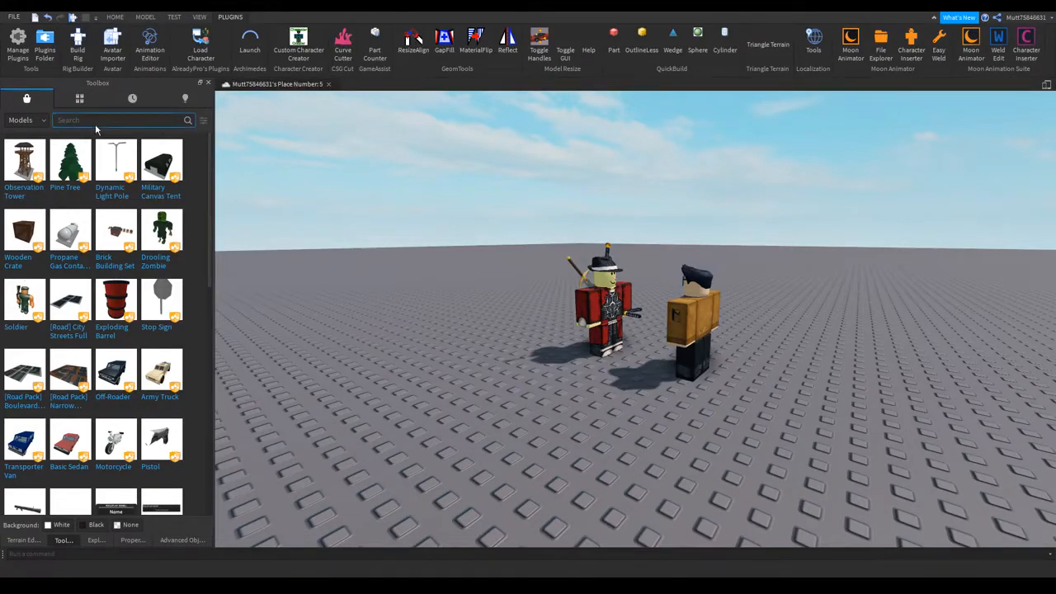
{"action": "type", "text": "lightning"}
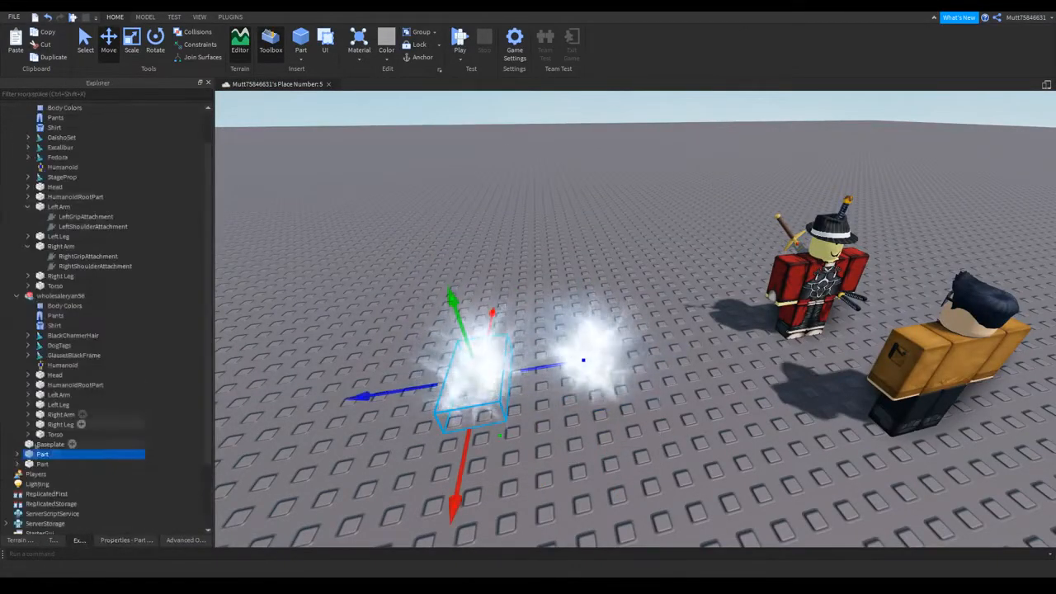
Widen the ParticleEmitter's SpreadAngle and group the effect parts as a model named Electricity.
{"action": "left_click", "coordinate": [30, 454]}
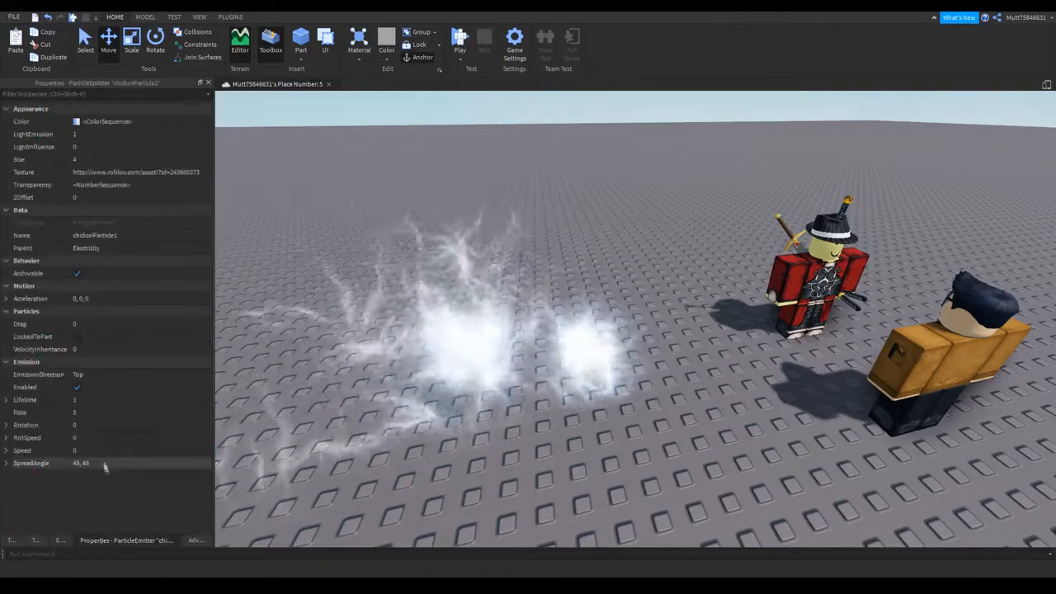
{"action": "left_click", "coordinate": [74, 449]}
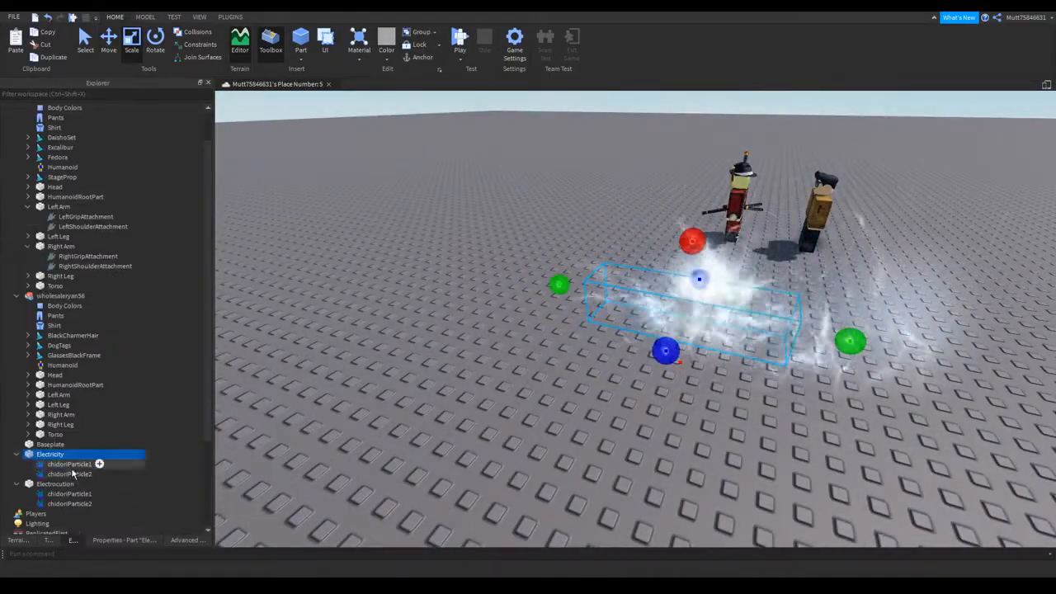
Duplicate Electricity as Electroshock and move both bursts beside the two character rigs.
{"action": "left_click", "coordinate": [69, 474]}
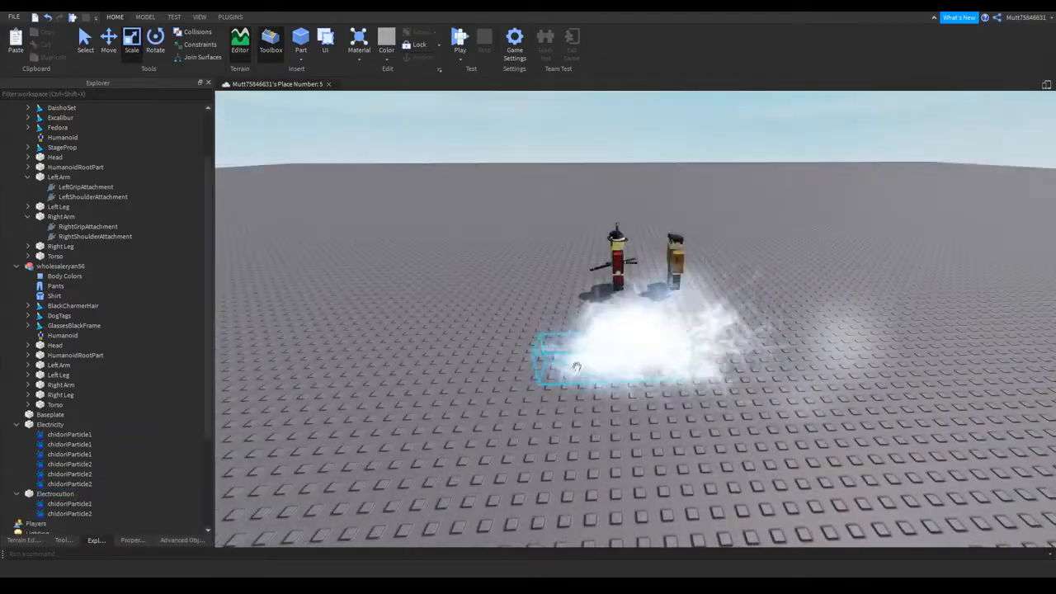
{"action": "left_click", "coordinate": [49, 424]}
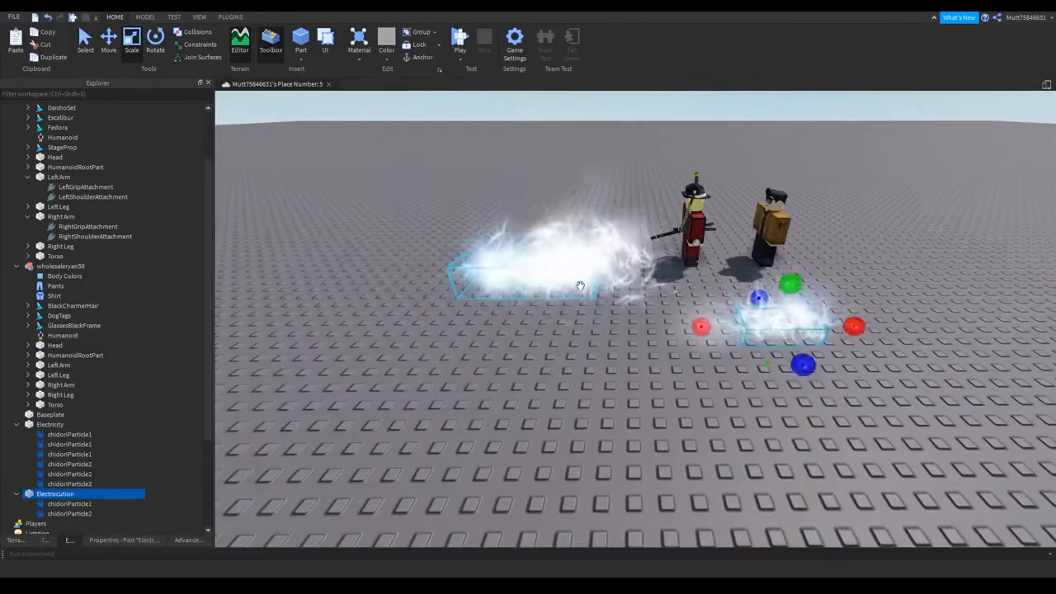
{"action": "left_click", "coordinate": [50, 424]}
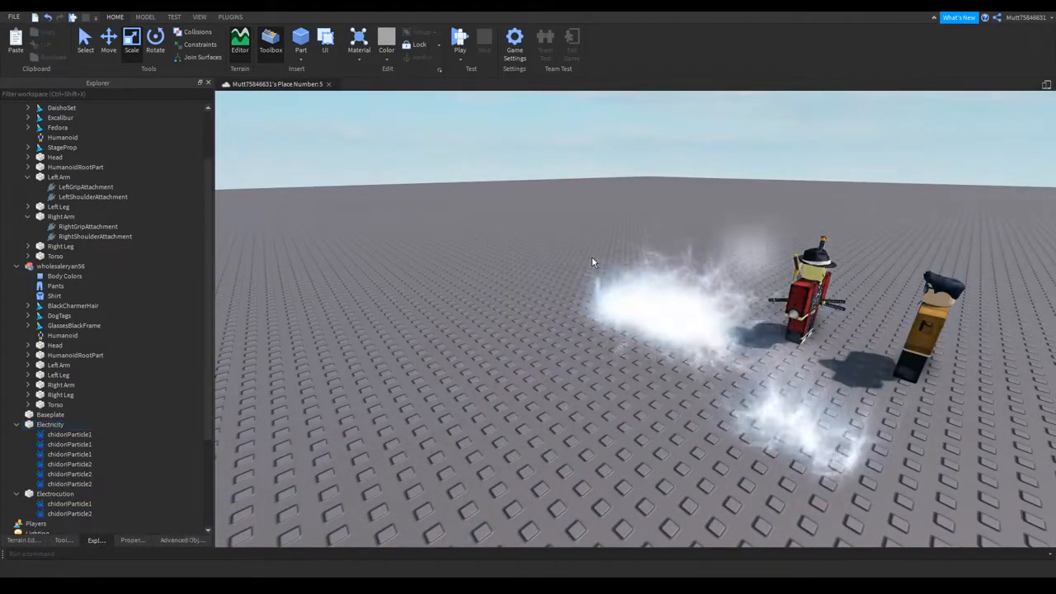
{"action": "left_click", "coordinate": [56, 493]}
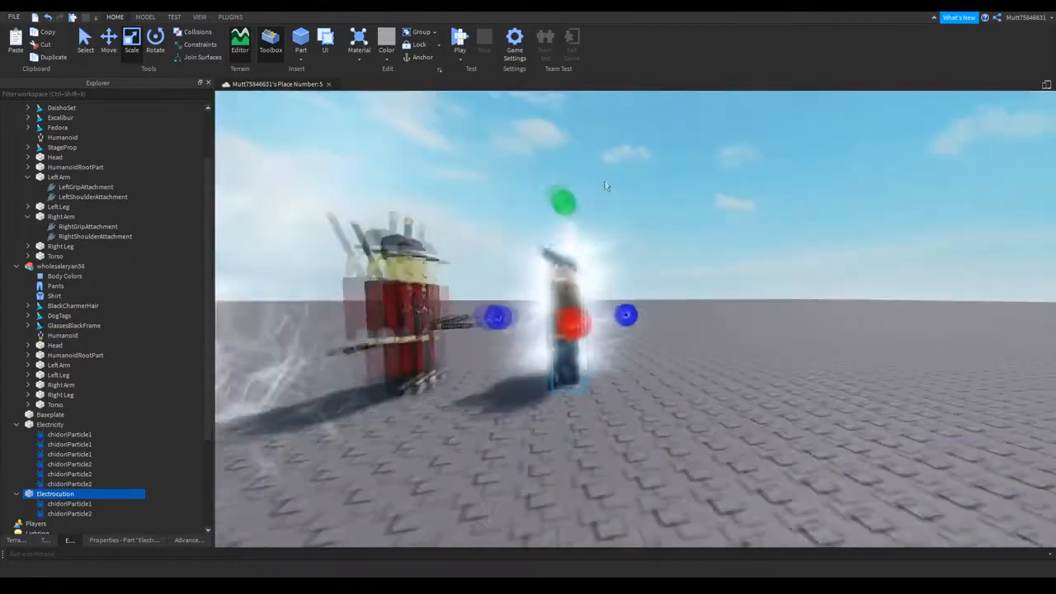
Check the two bursts from several angles and bring up the animation plugin tools.
{"action": "left_click", "coordinate": [109, 40]}
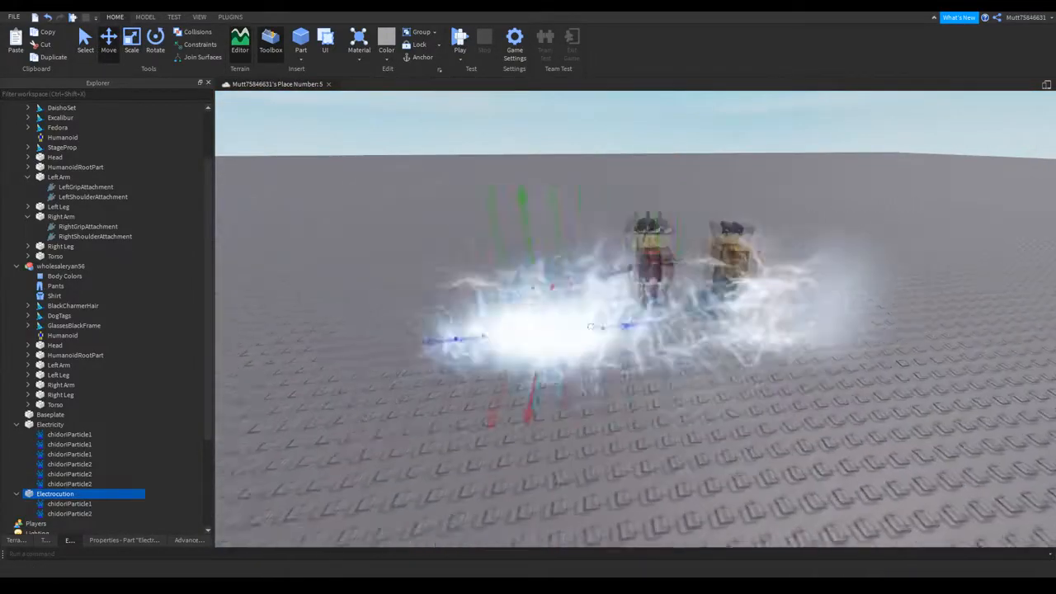
{"action": "left_click", "coordinate": [145, 17]}
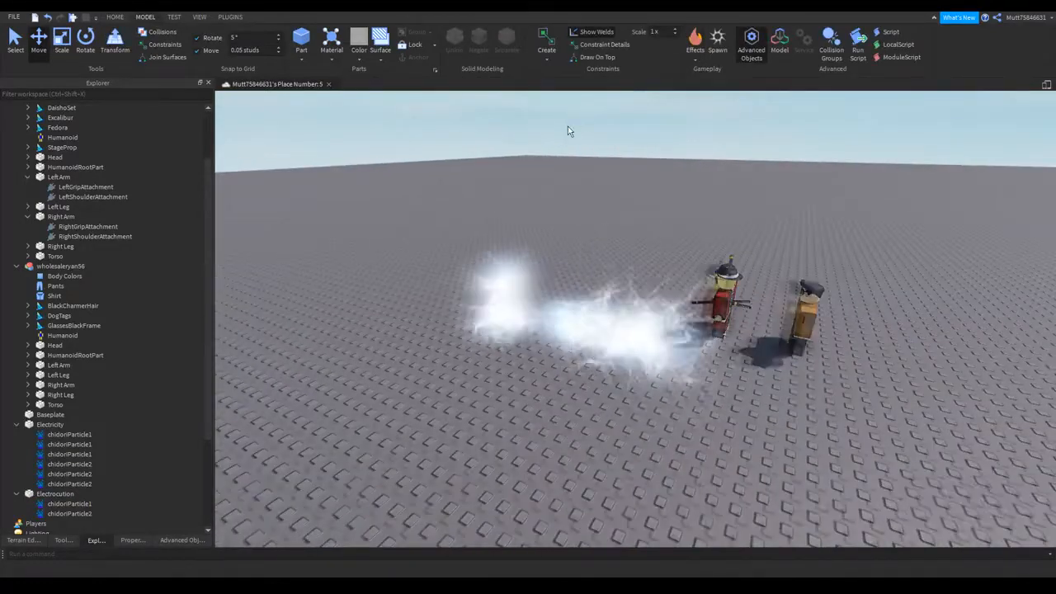
{"action": "left_click", "coordinate": [50, 424]}
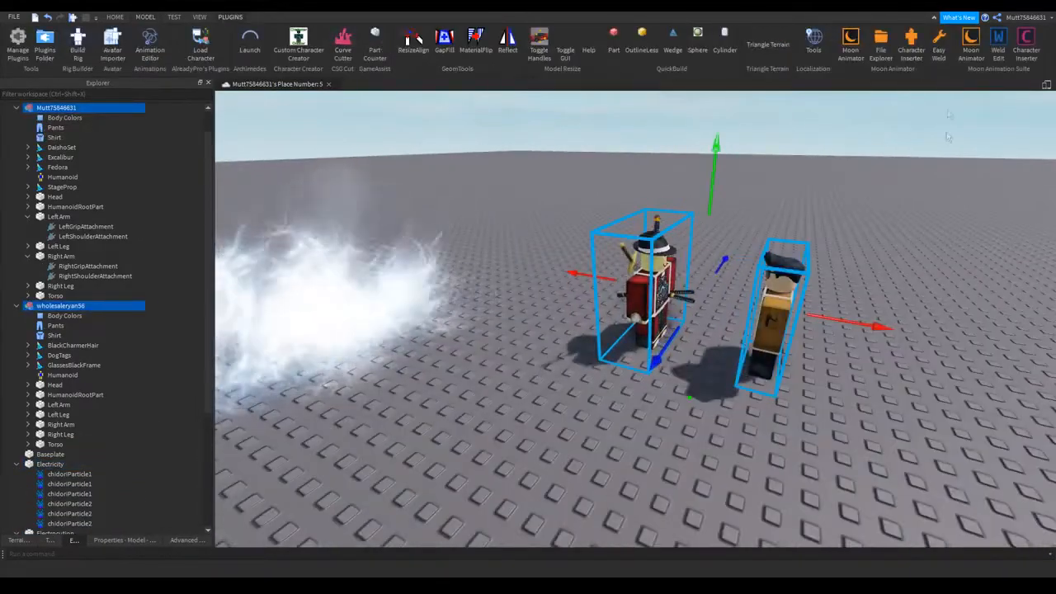
Create a new Moon Animator animation named Jazz Hands and add both character rigs to it.
{"action": "left_click", "coordinate": [850, 41]}
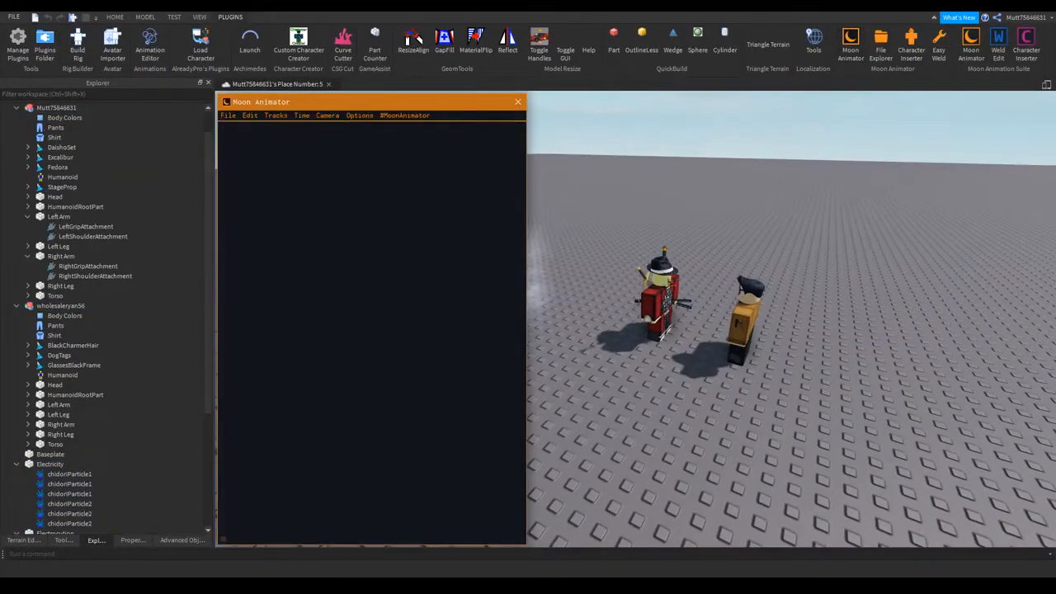
{"action": "left_click", "coordinate": [228, 116]}
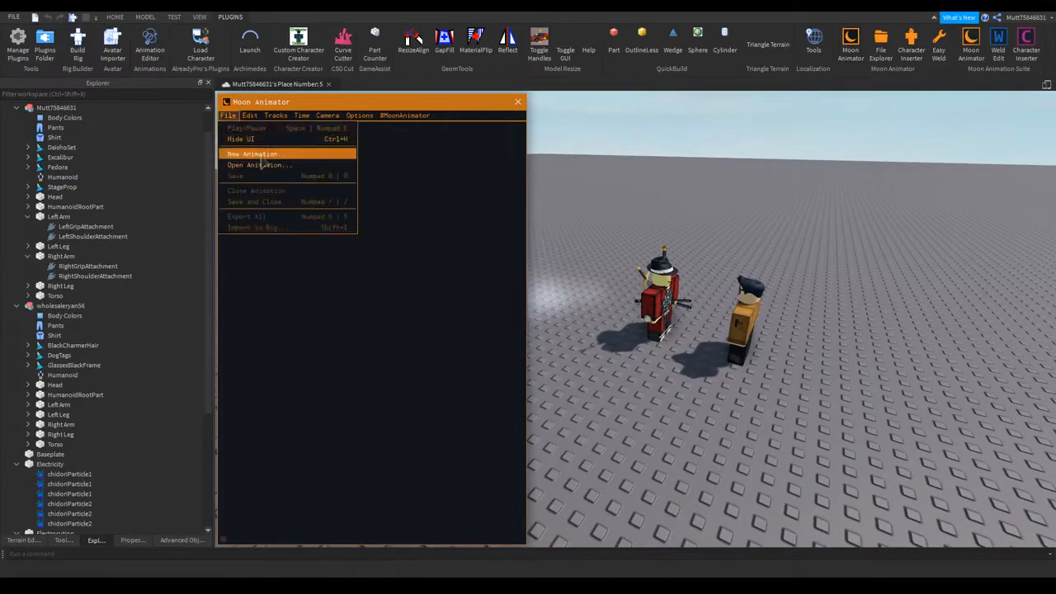
{"action": "left_click", "coordinate": [254, 153]}
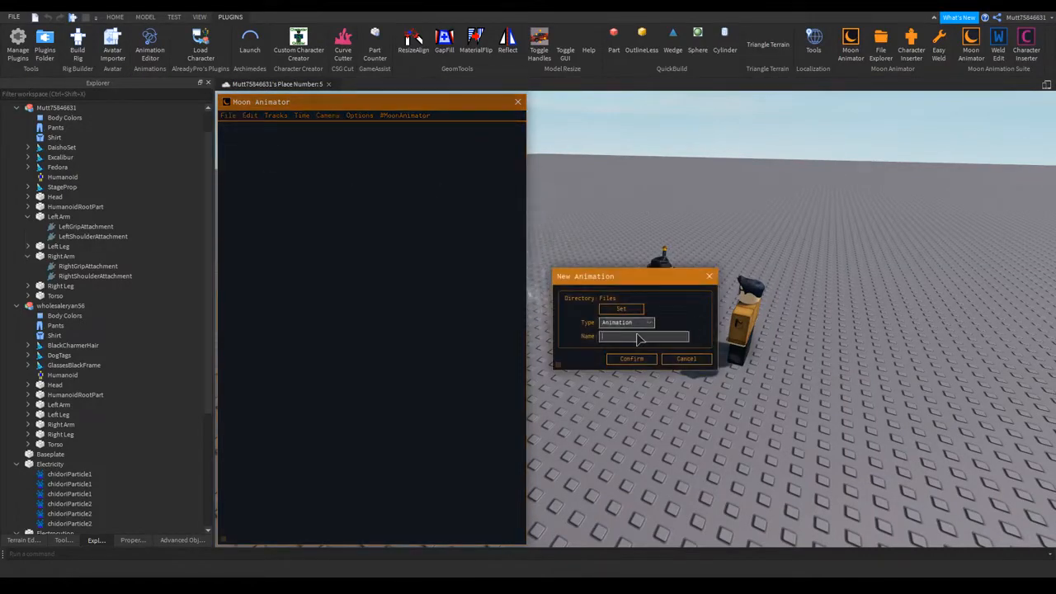
{"action": "left_click", "coordinate": [630, 358]}
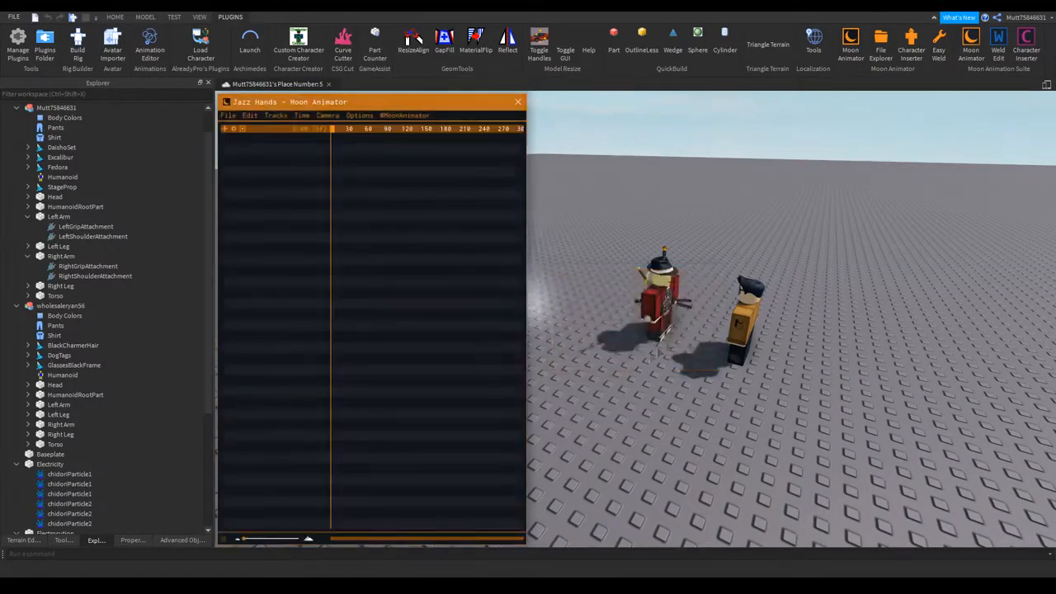
{"action": "left_click", "coordinate": [228, 116]}
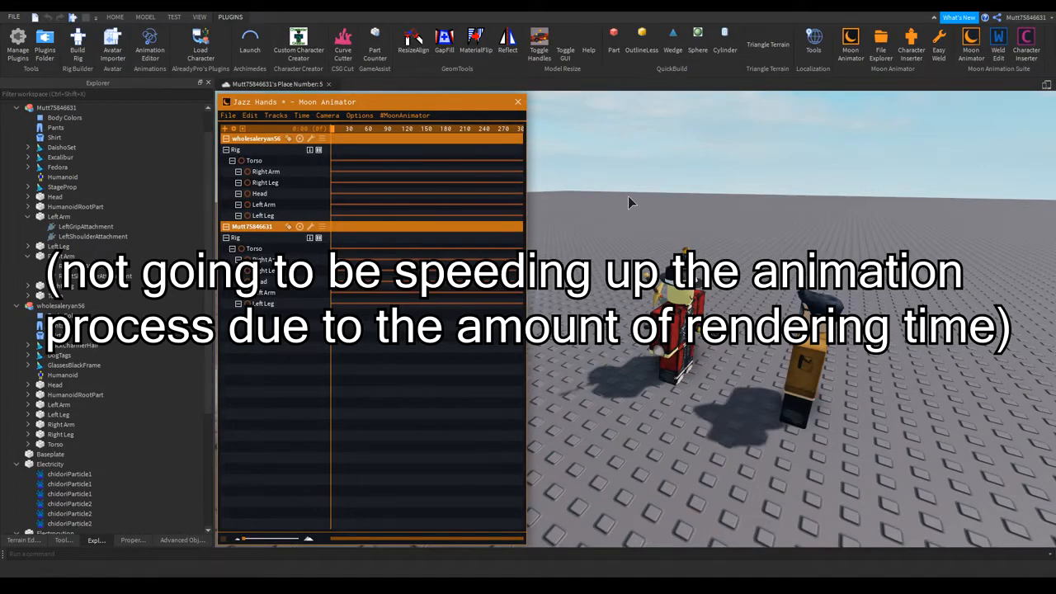
{"action": "mouse_move", "coordinate": [696, 218]}
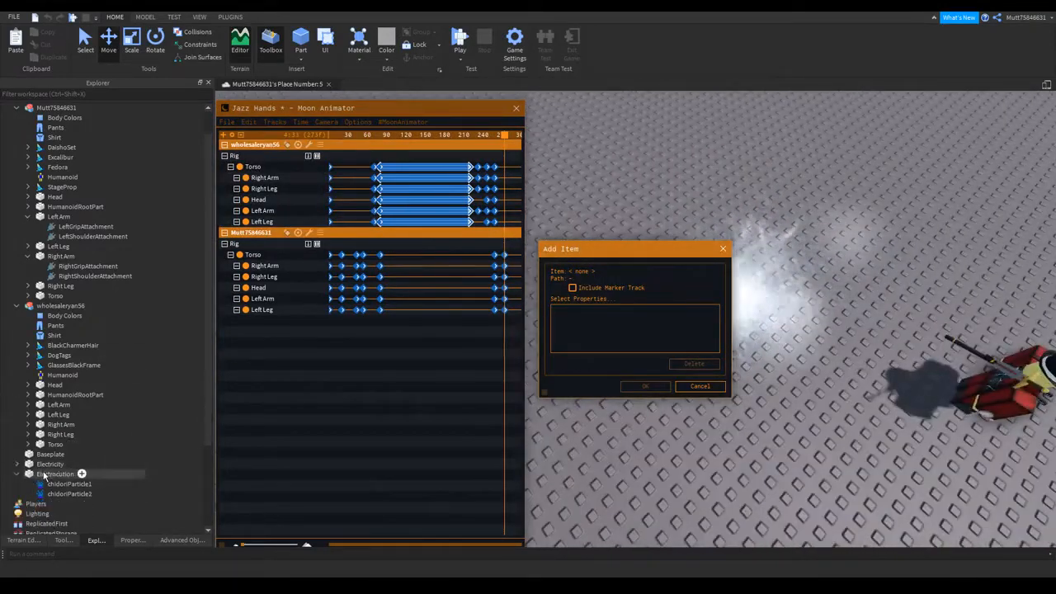
Add the Electricity model with a CFrame track to the animation and set its starting keyframe.
{"action": "left_click", "coordinate": [49, 463]}
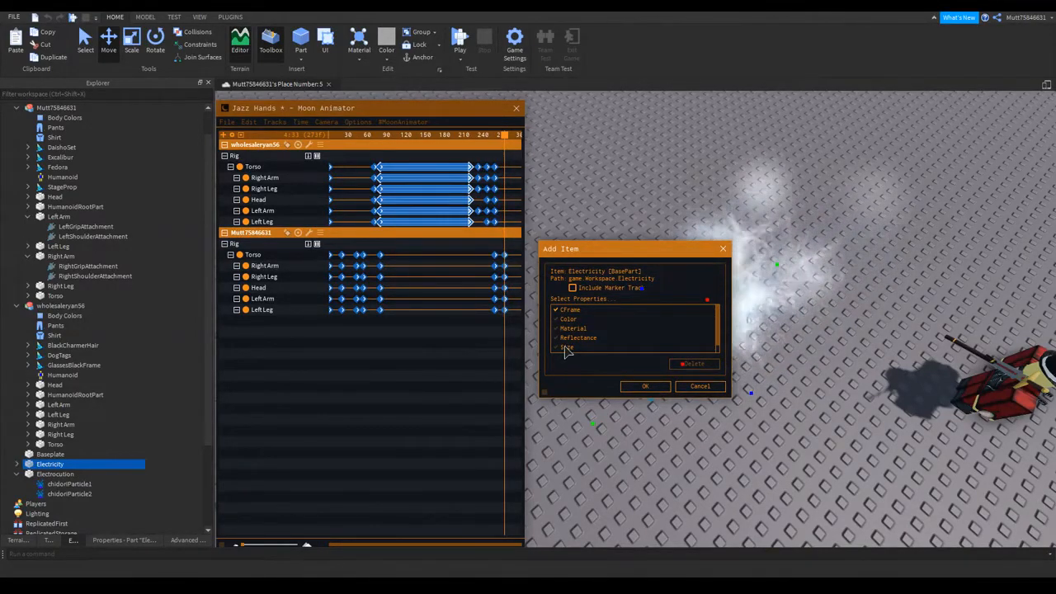
{"action": "left_click", "coordinate": [646, 386]}
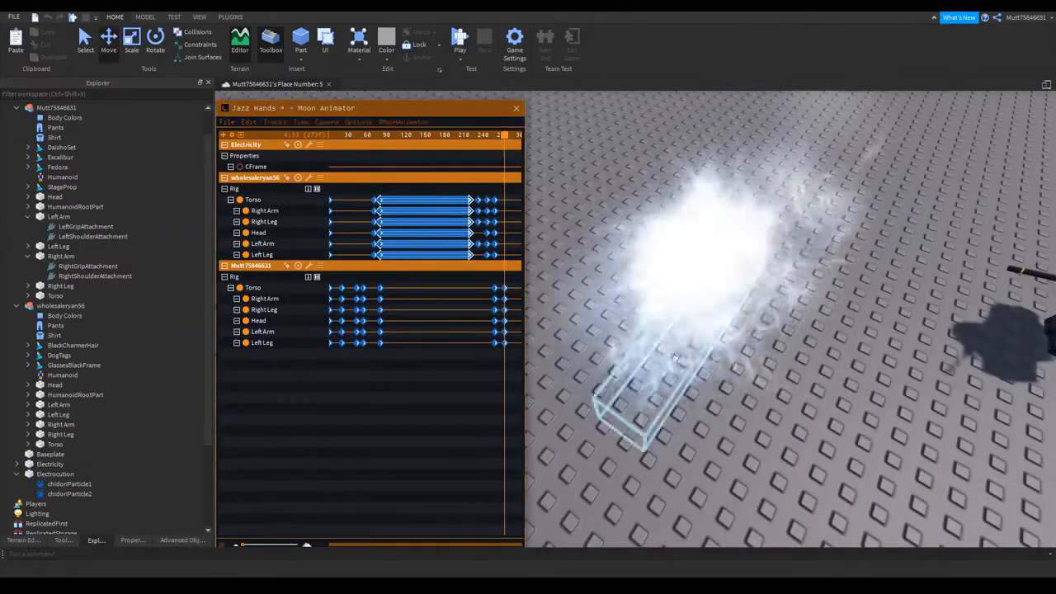
{"action": "left_click", "coordinate": [49, 464]}
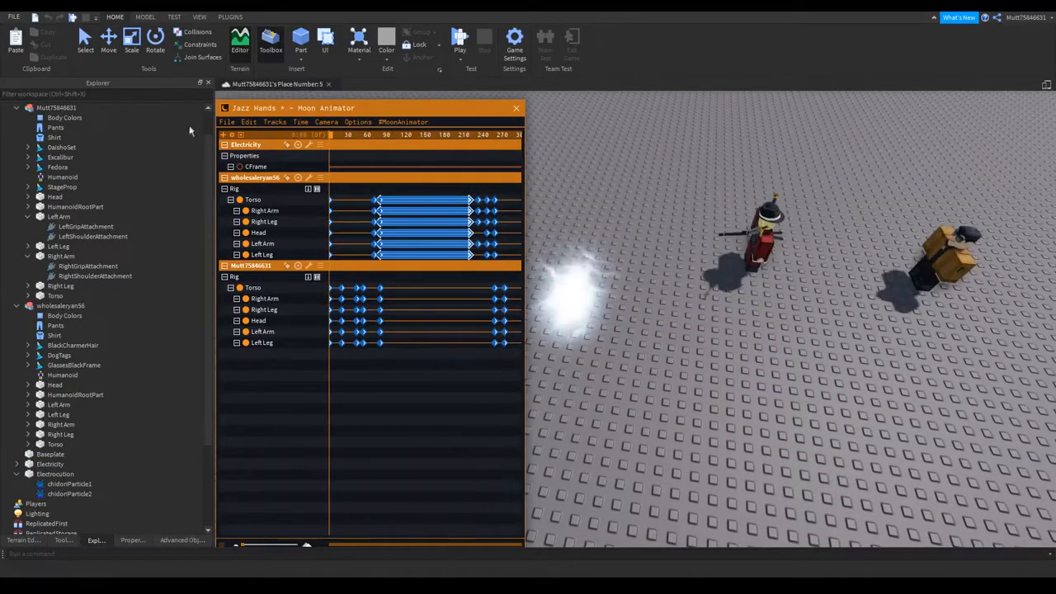
{"action": "left_click", "coordinate": [248, 122]}
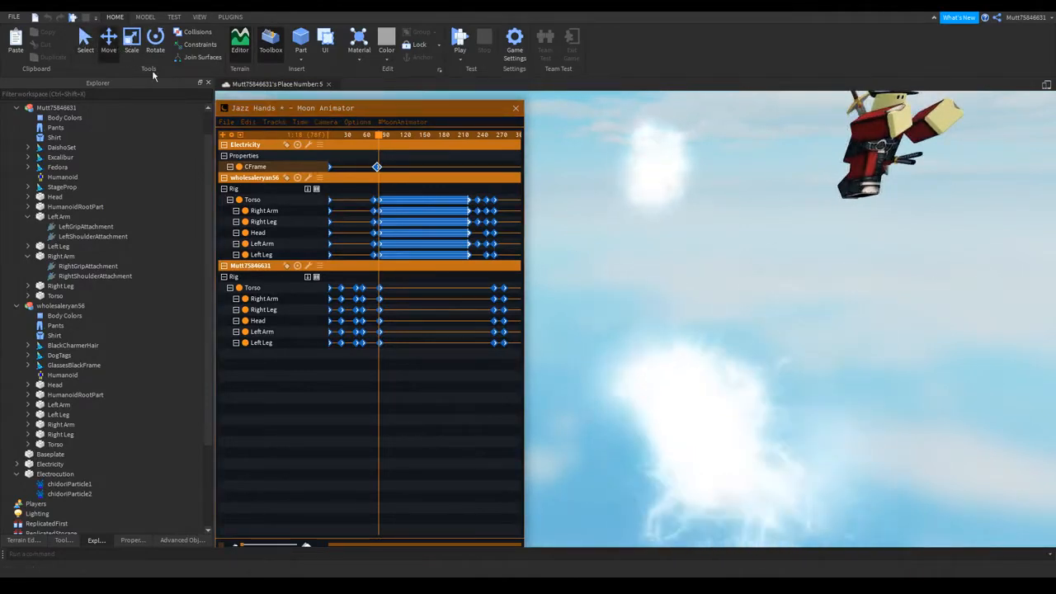
Reposition Electricity along the timeline and add CFrame keyframes moving it toward the characters.
{"action": "left_click", "coordinate": [49, 464]}
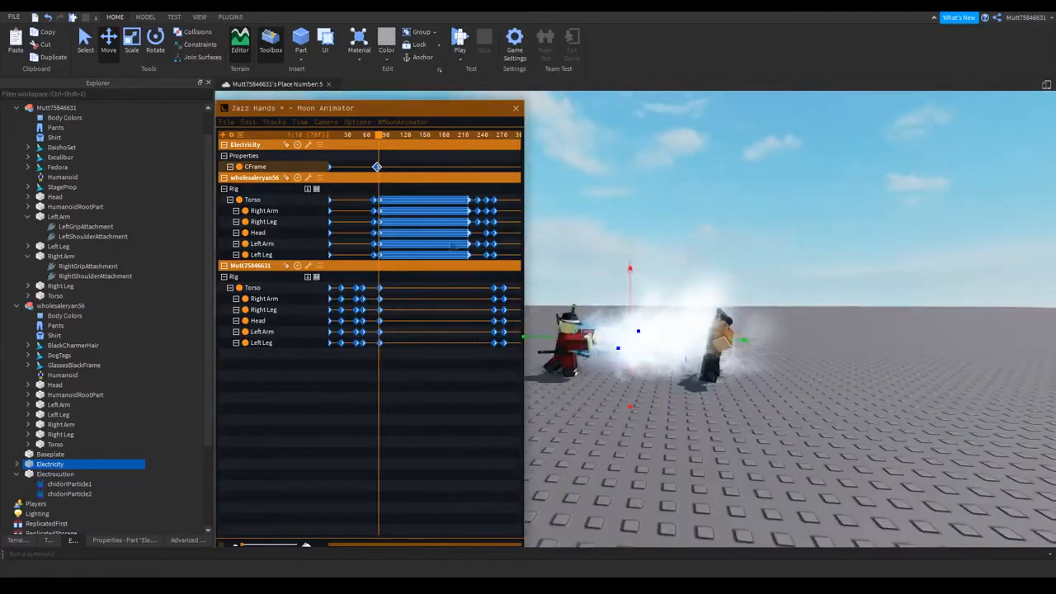
{"action": "left_click", "coordinate": [274, 122]}
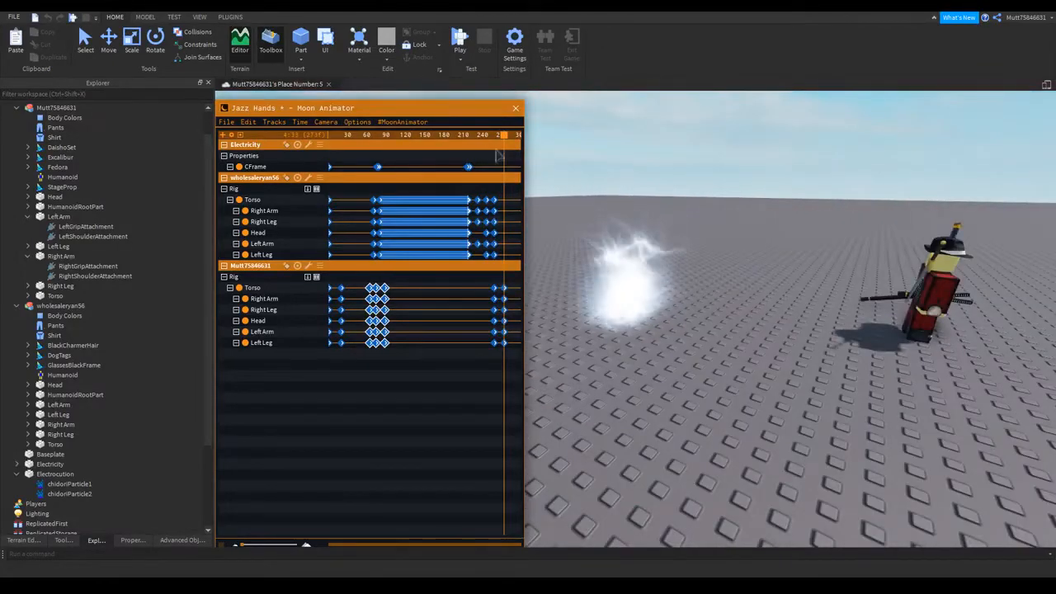
Add the Electrocution effect via Edit > Add Item with its CFrame track ticked.
{"action": "left_click", "coordinate": [248, 122]}
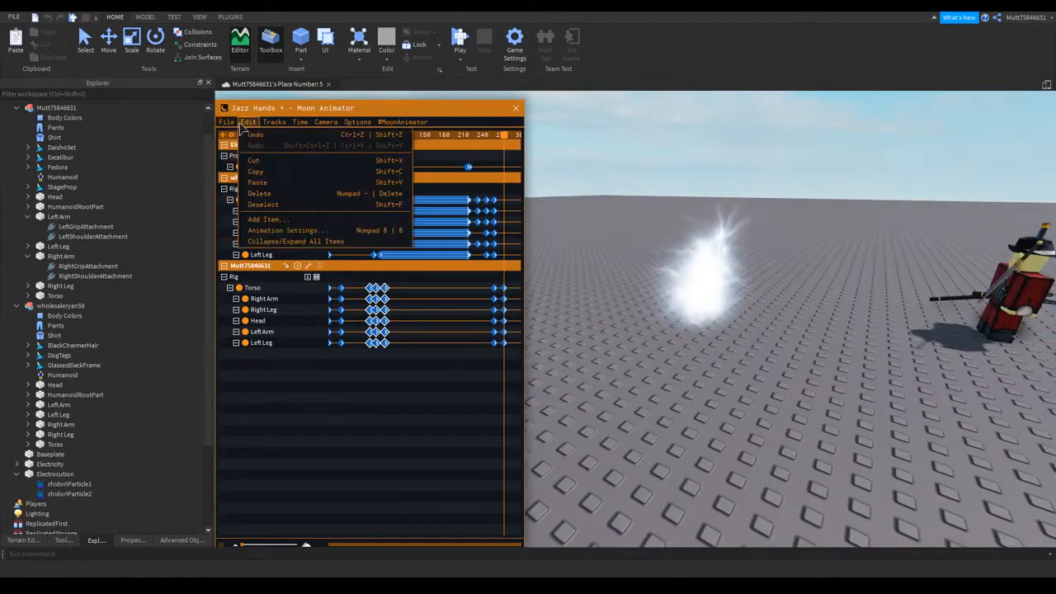
{"action": "left_click", "coordinate": [267, 218]}
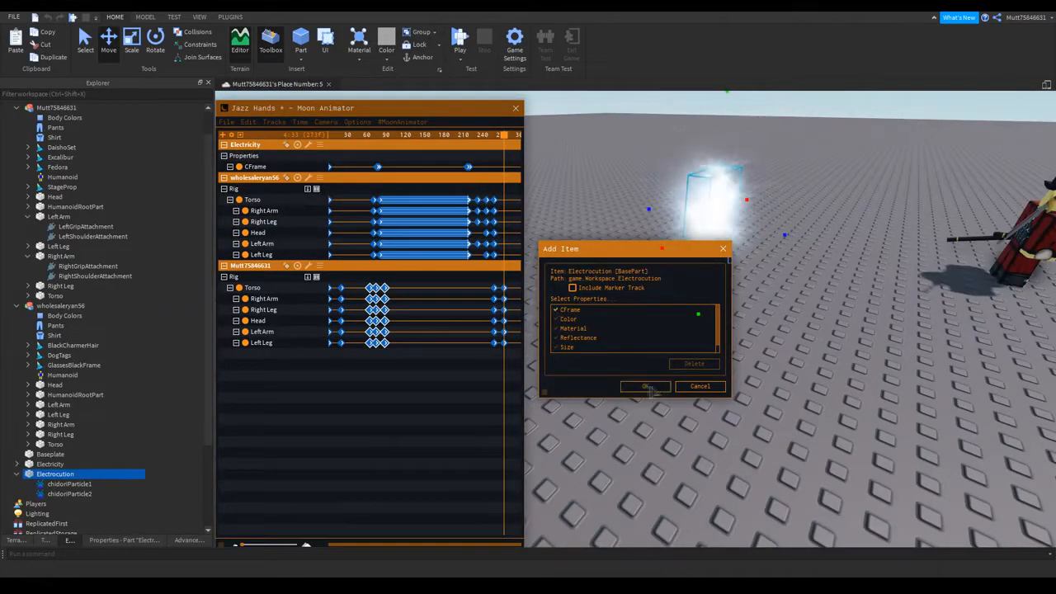
{"action": "left_click", "coordinate": [647, 386]}
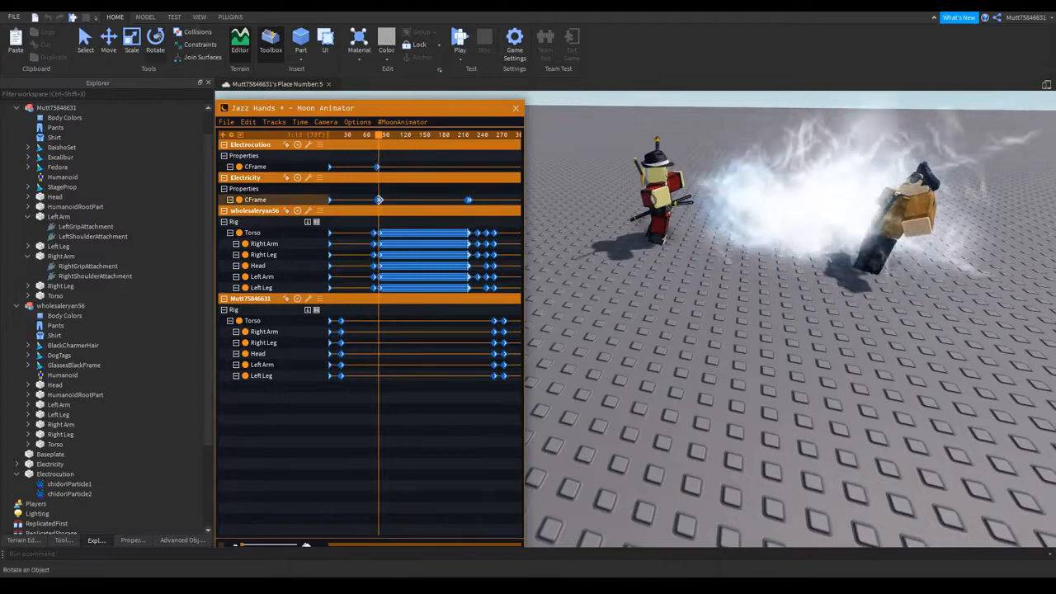
Browse the Edit, Camera and Time menus, then add the Workspace Camera with CFrame and FieldOfView tracks.
{"action": "left_click", "coordinate": [56, 474]}
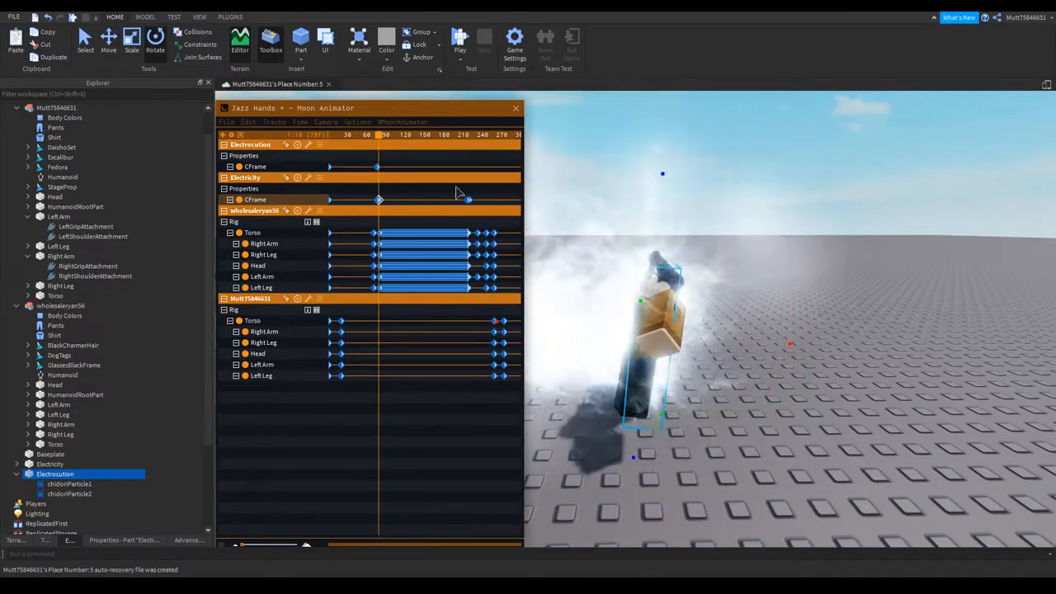
{"action": "left_click", "coordinate": [248, 122]}
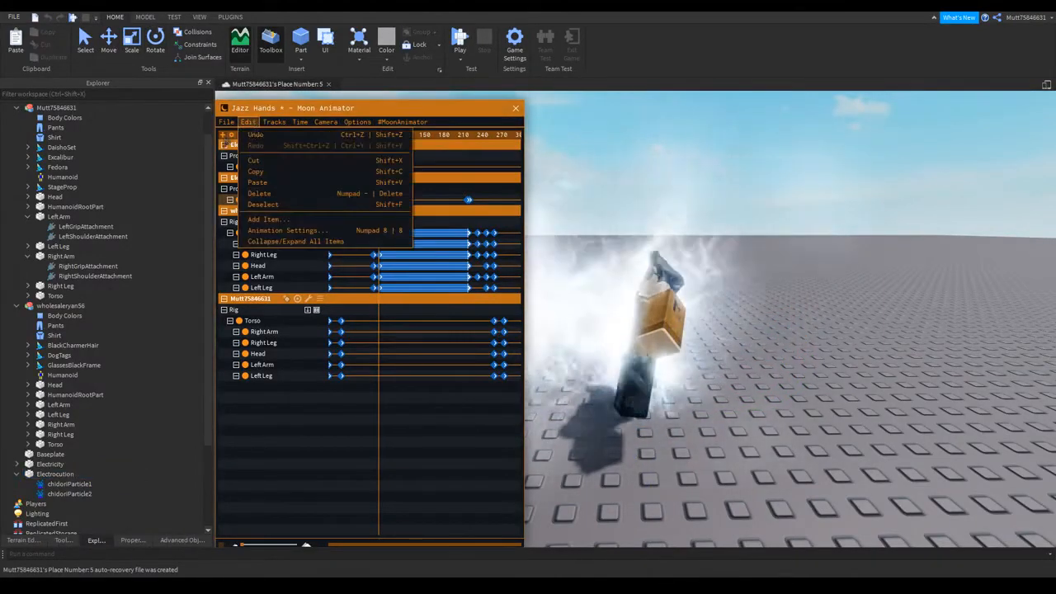
{"action": "left_click", "coordinate": [274, 122]}
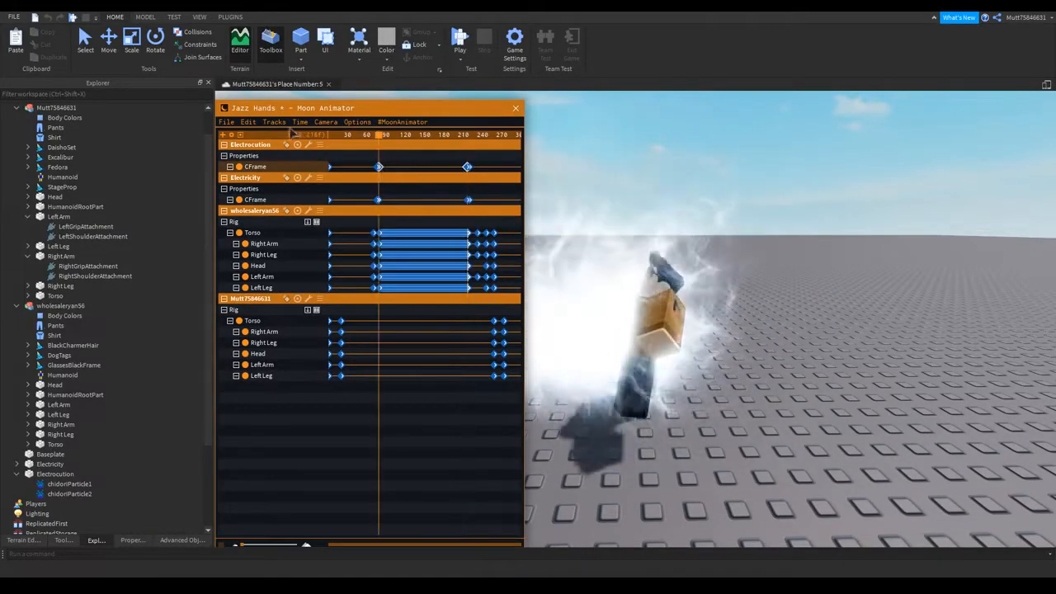
{"action": "left_click", "coordinate": [327, 122]}
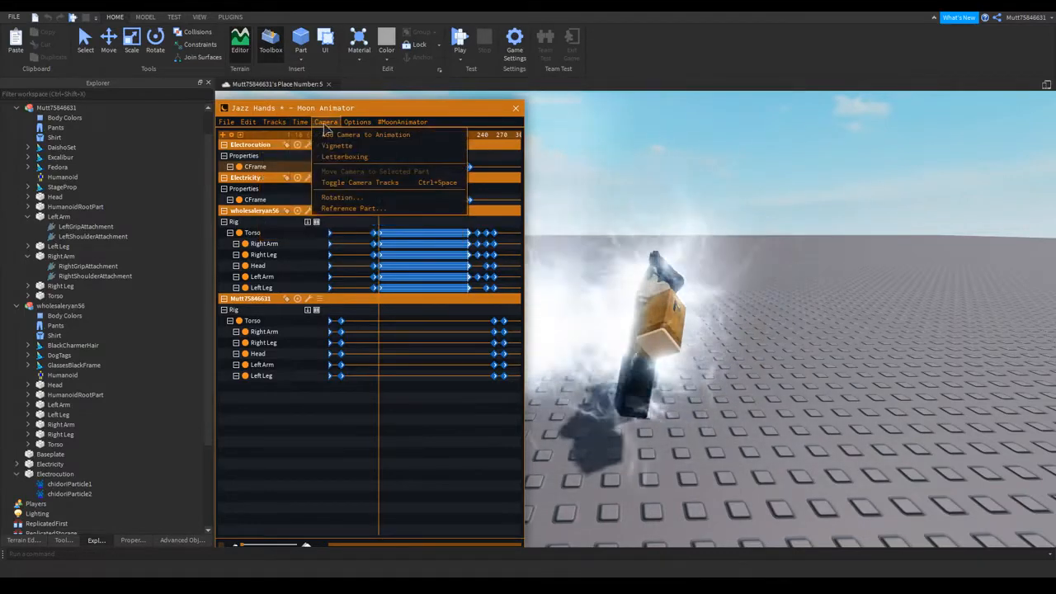
{"action": "left_click", "coordinate": [300, 122]}
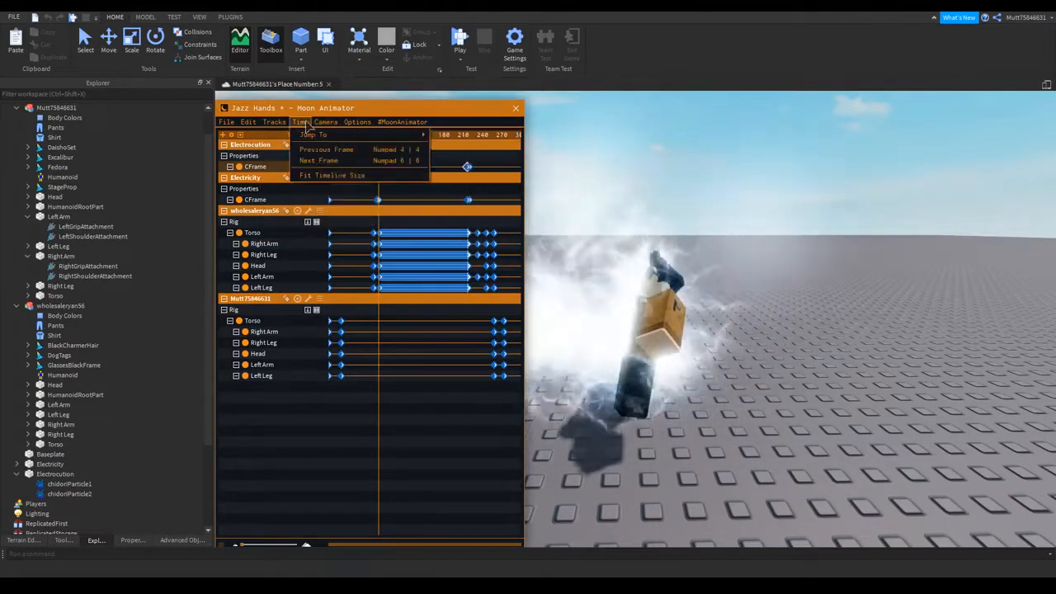
{"action": "left_click", "coordinate": [274, 122]}
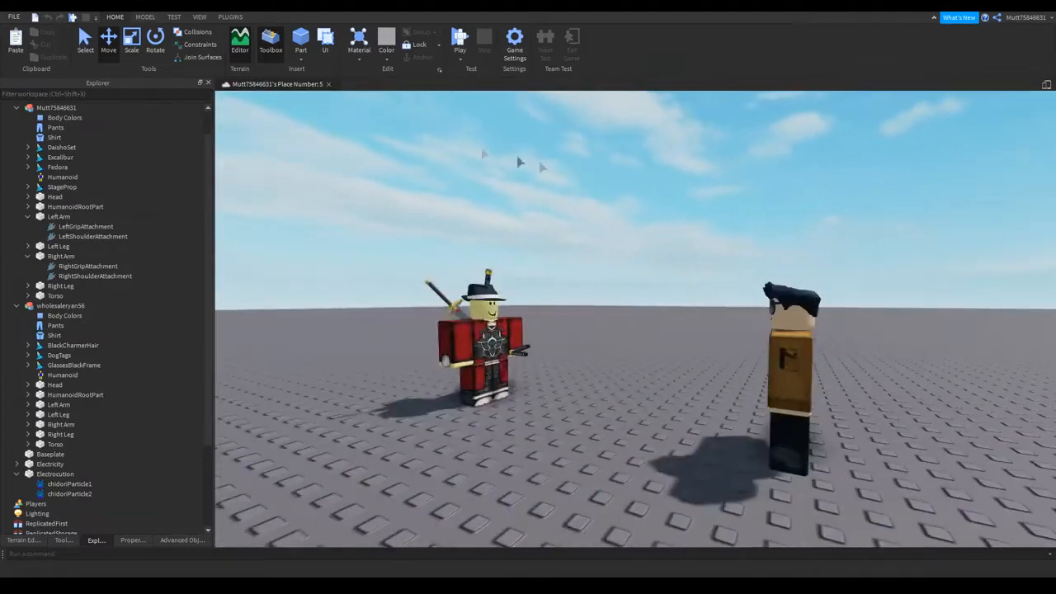
{"action": "left_click", "coordinate": [325, 122]}
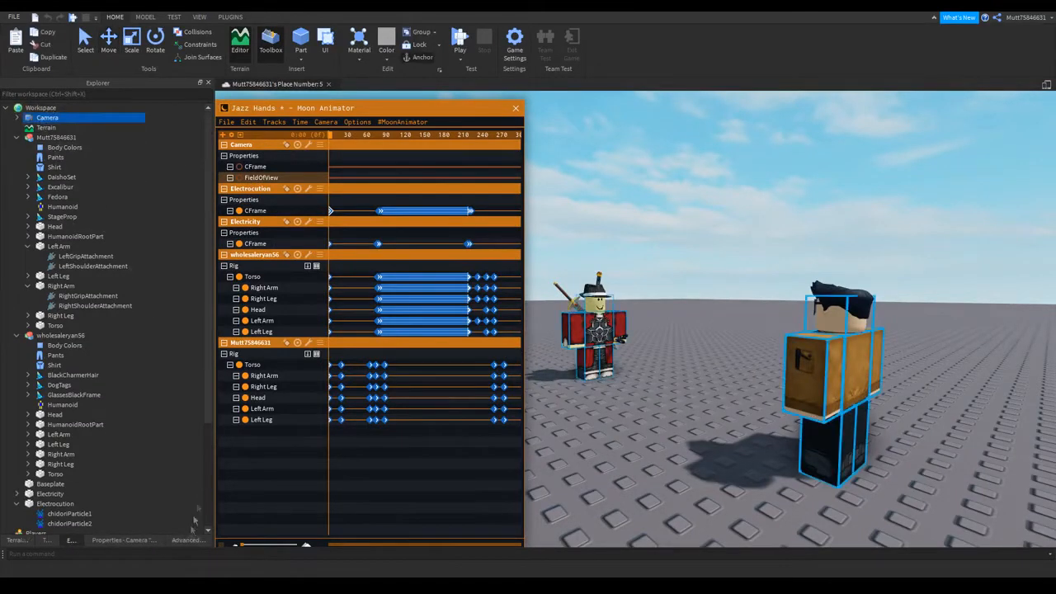
Set the Camera's FieldOfView in Properties and keyframe CFrame and FieldOfView for a tight close-up.
{"action": "left_click", "coordinate": [47, 117]}
{"action": "type", "text": "25"}
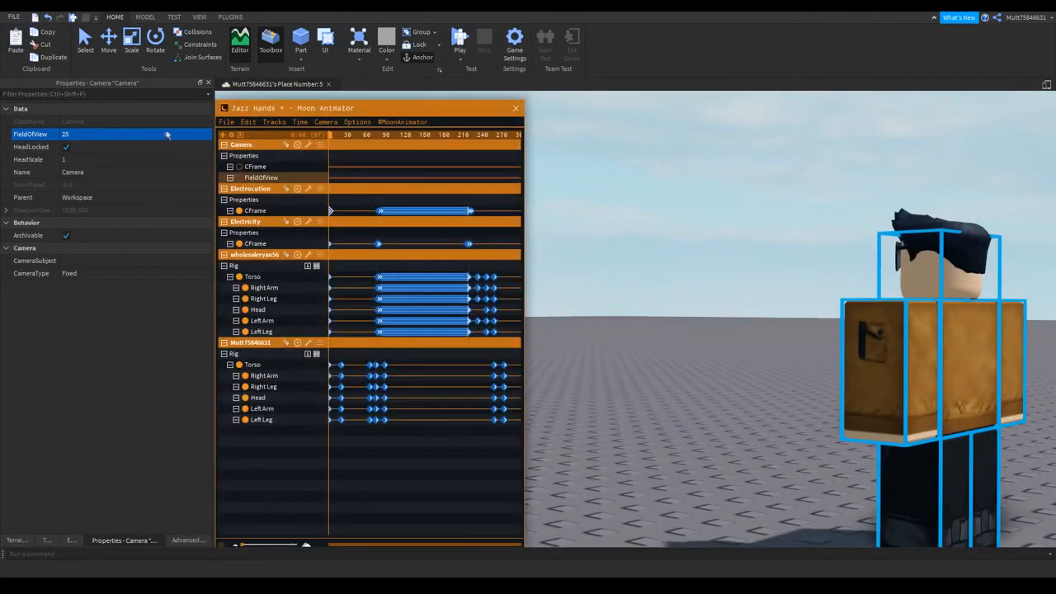
{"action": "left_click", "coordinate": [273, 122]}
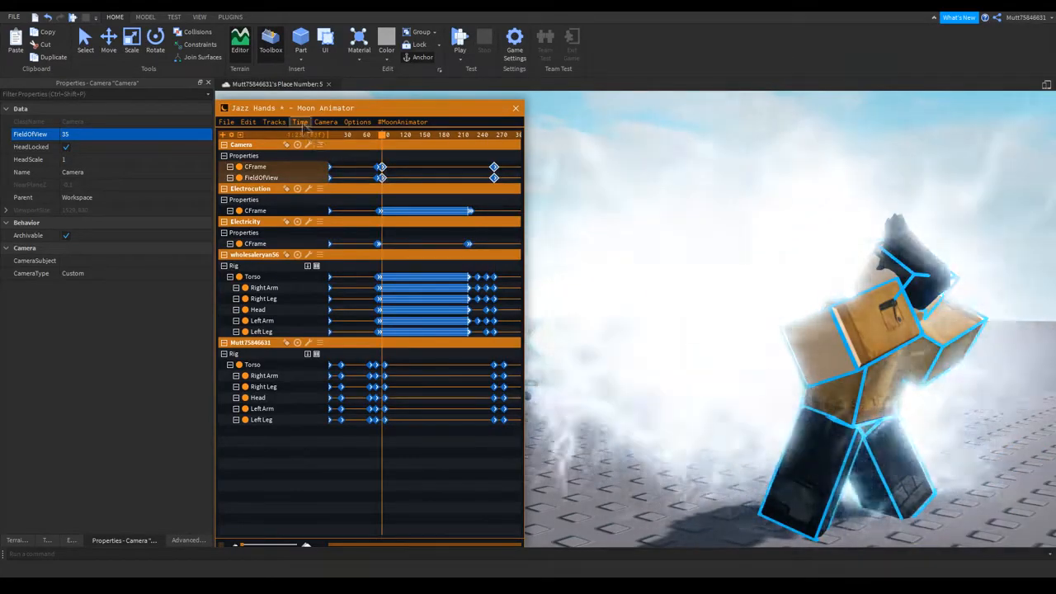
Try the Wiggler on the camera keyframes and dismiss the cannot-wiggle message.
{"action": "left_click", "coordinate": [273, 122]}
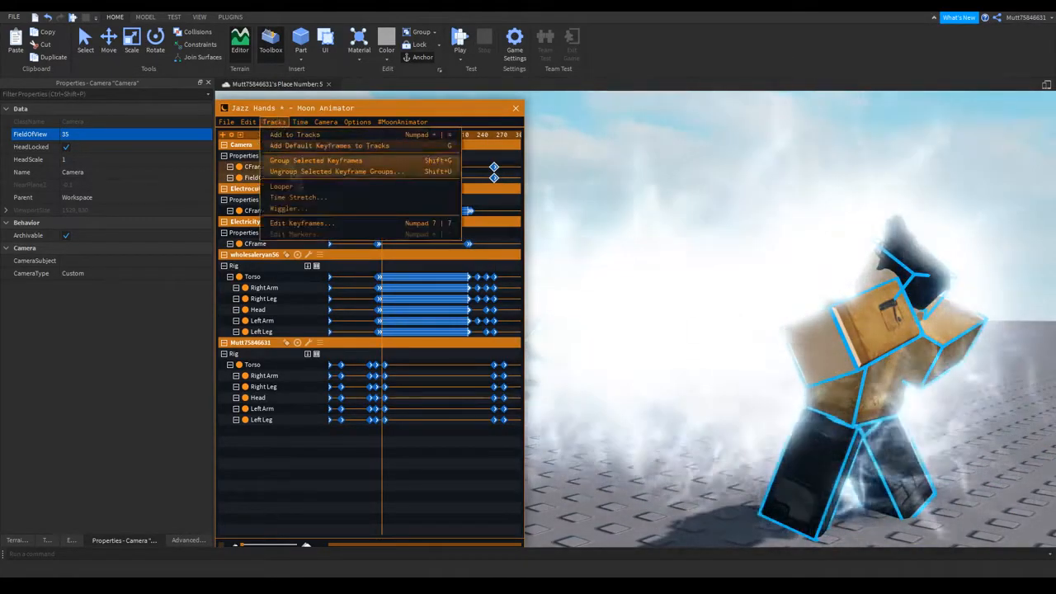
{"action": "left_click", "coordinate": [287, 207]}
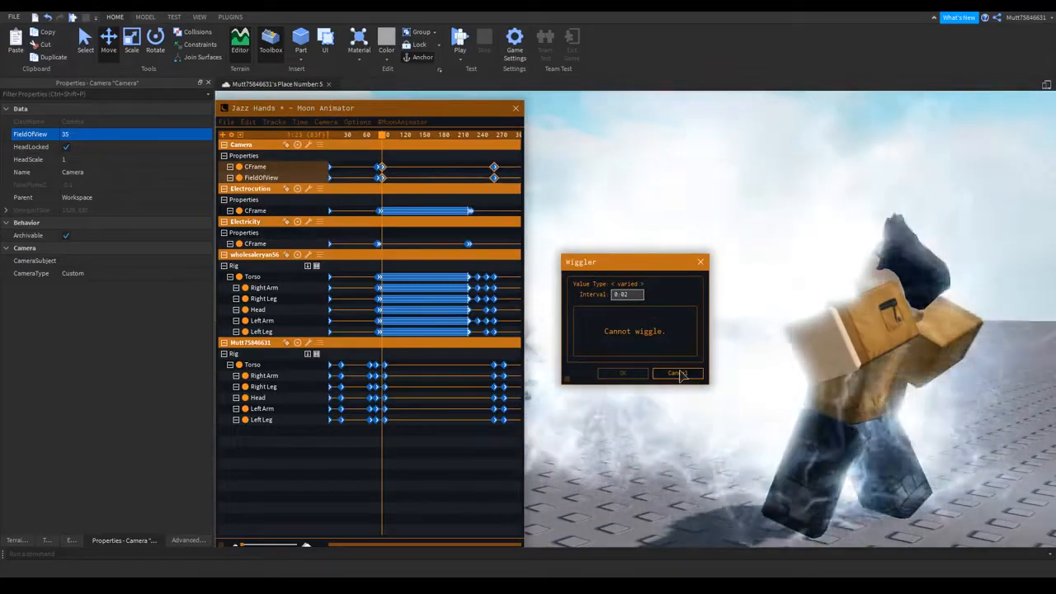
{"action": "left_click", "coordinate": [676, 372]}
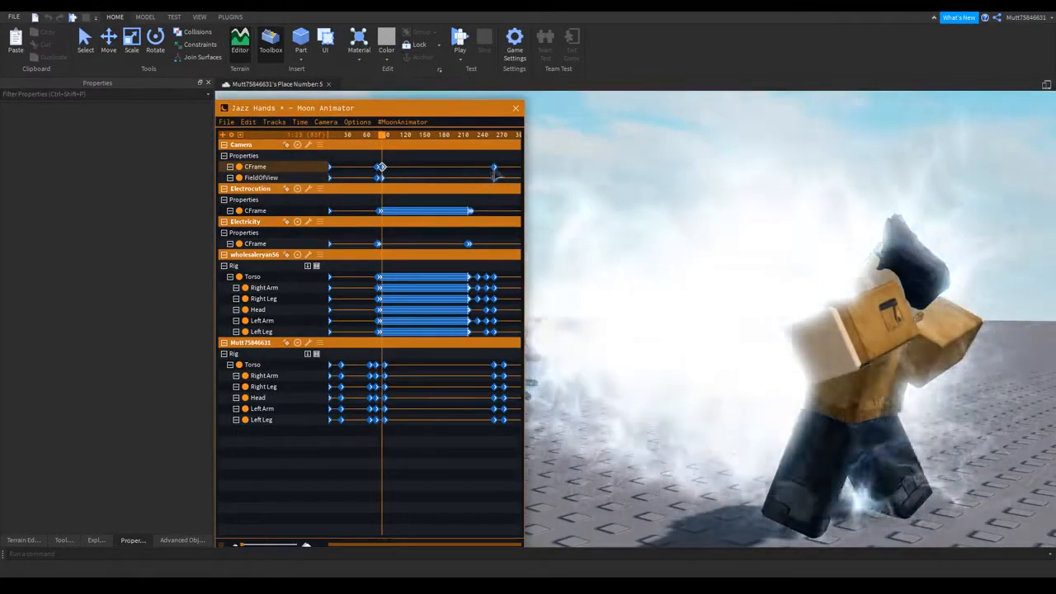
{"action": "left_click", "coordinate": [297, 124]}
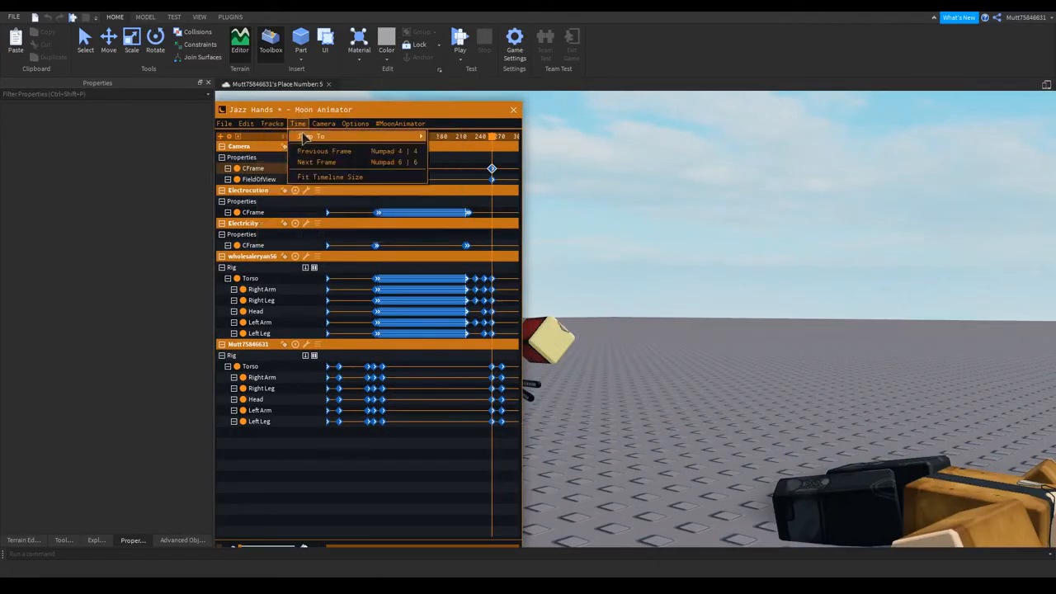
Apply a Wiggler shake of 0.02 angle and position to the Camera CFrame keyframes.
{"action": "left_click", "coordinate": [270, 122]}
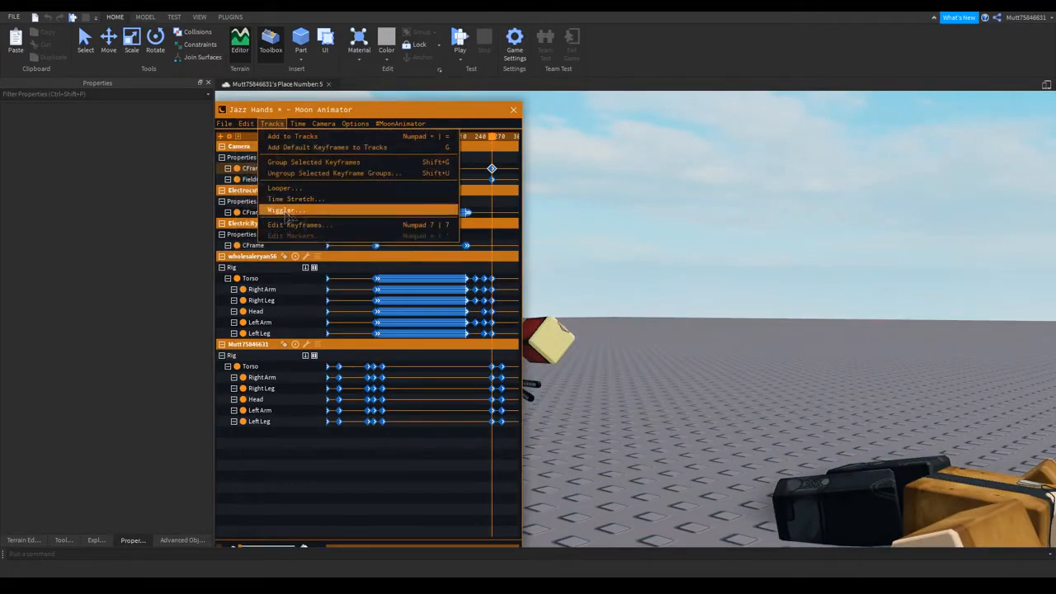
{"action": "left_click", "coordinate": [285, 211]}
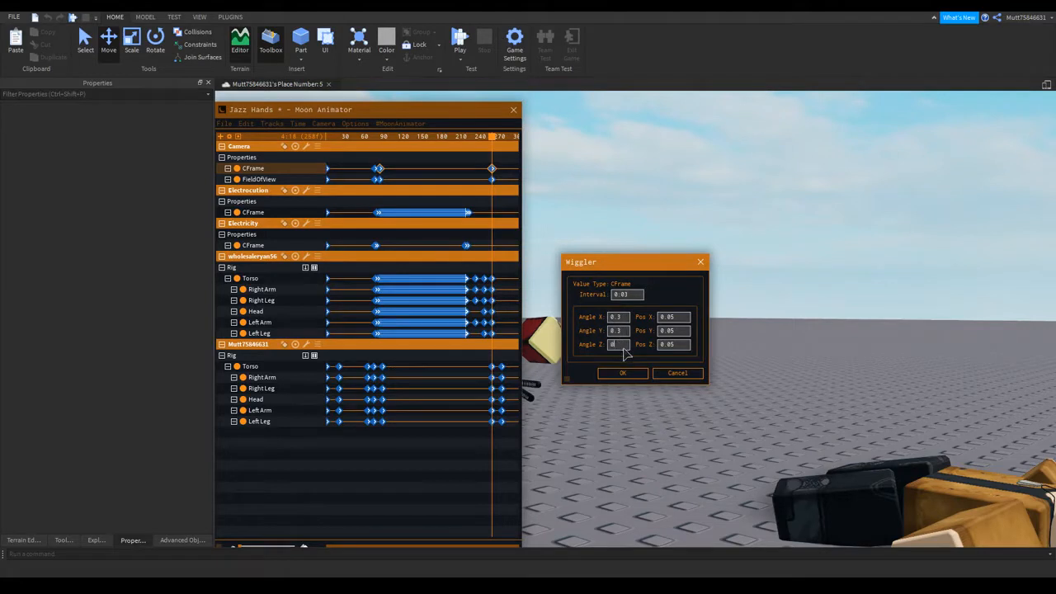
{"action": "type", "text": "0.02"}
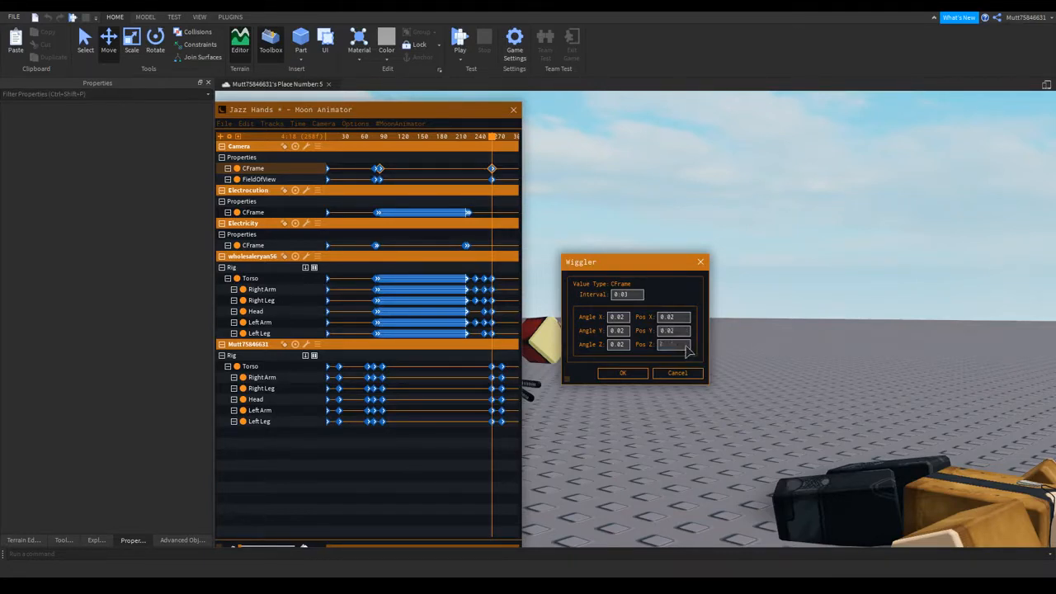
{"action": "left_click", "coordinate": [624, 373]}
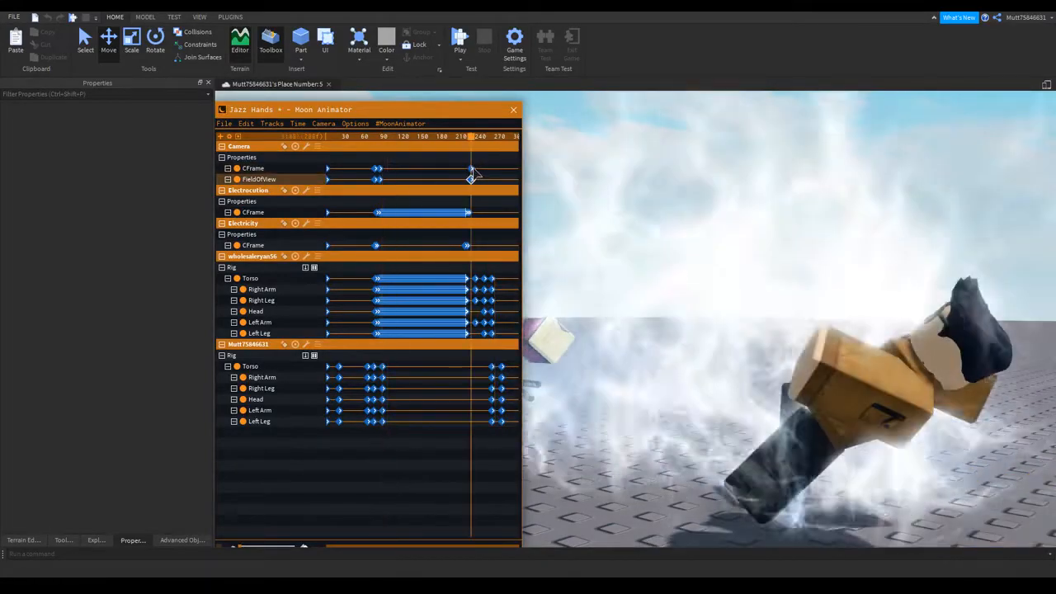
Apply a second Wiggler shake to the camera CFrame keyframes with a larger 0.6 value.
{"action": "left_click", "coordinate": [271, 122]}
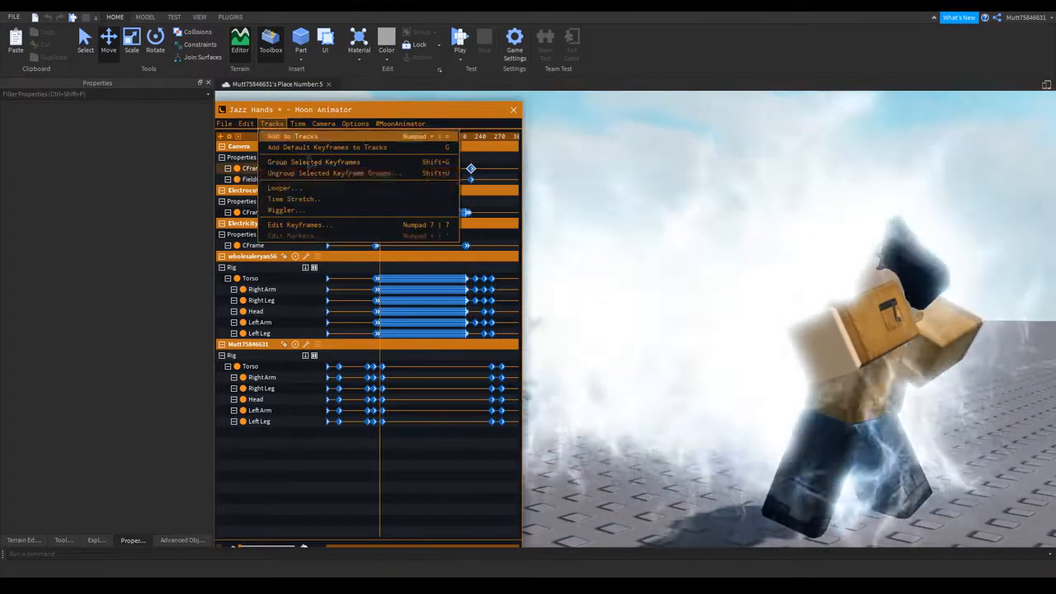
{"action": "left_click", "coordinate": [286, 209]}
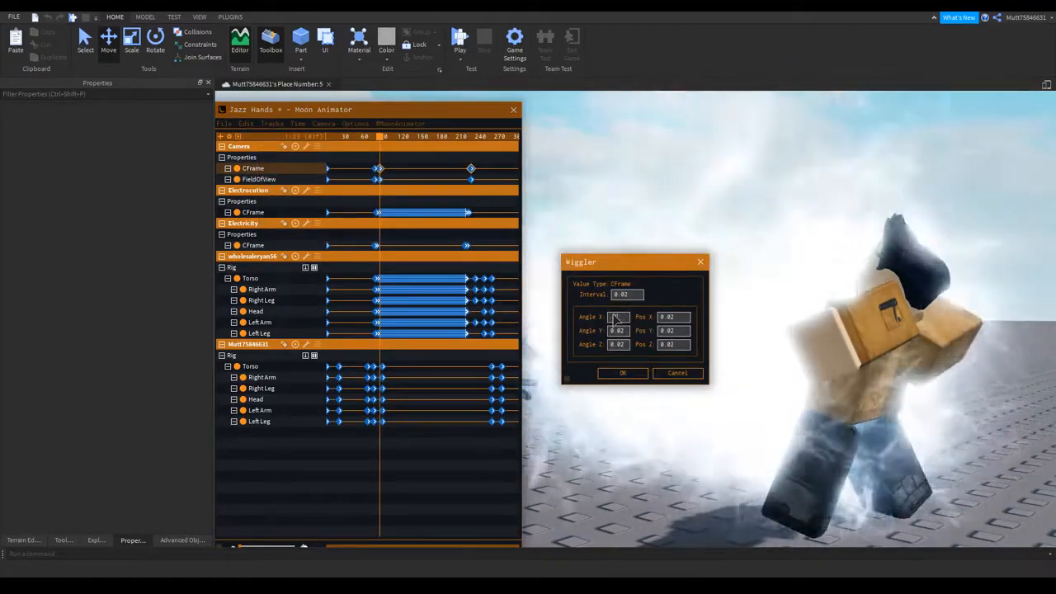
{"action": "type", "text": "0.6"}
{"action": "left_click", "coordinate": [618, 330]}
{"action": "type", "text": "0.06"}
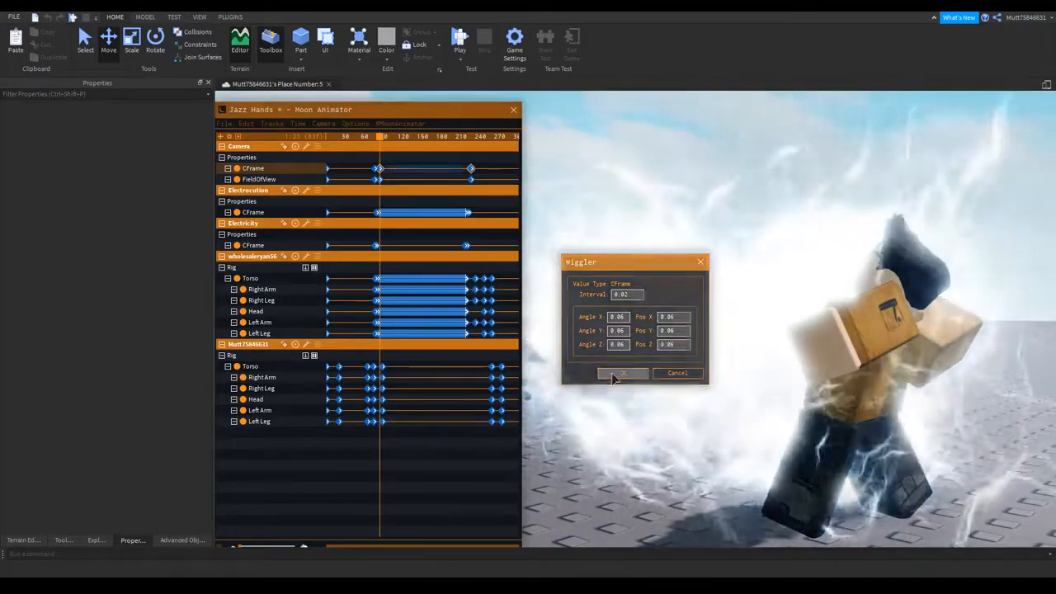
{"action": "left_click", "coordinate": [622, 373]}
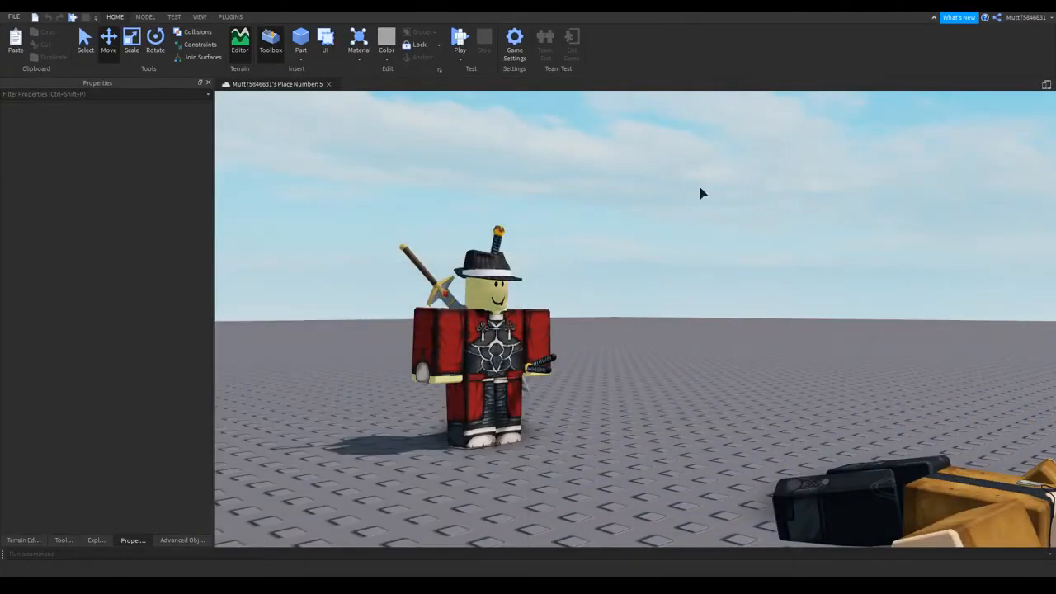
{"action": "mouse_move", "coordinate": [159, 224]}
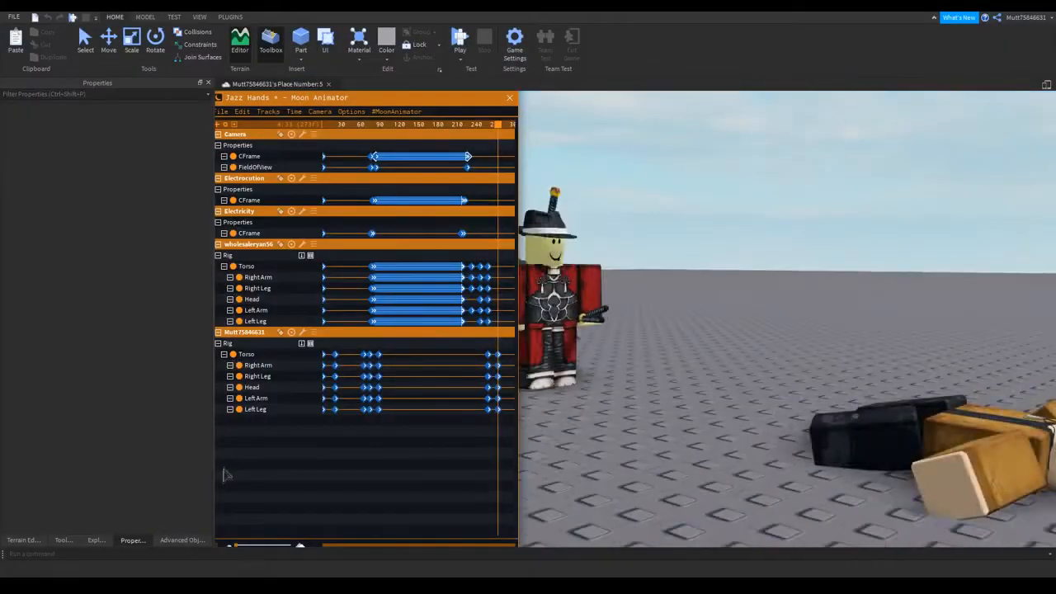
Switch from the baseplate particle demo to the Forgotten Memories ruined-town place.
{"action": "left_click", "coordinate": [223, 112]}
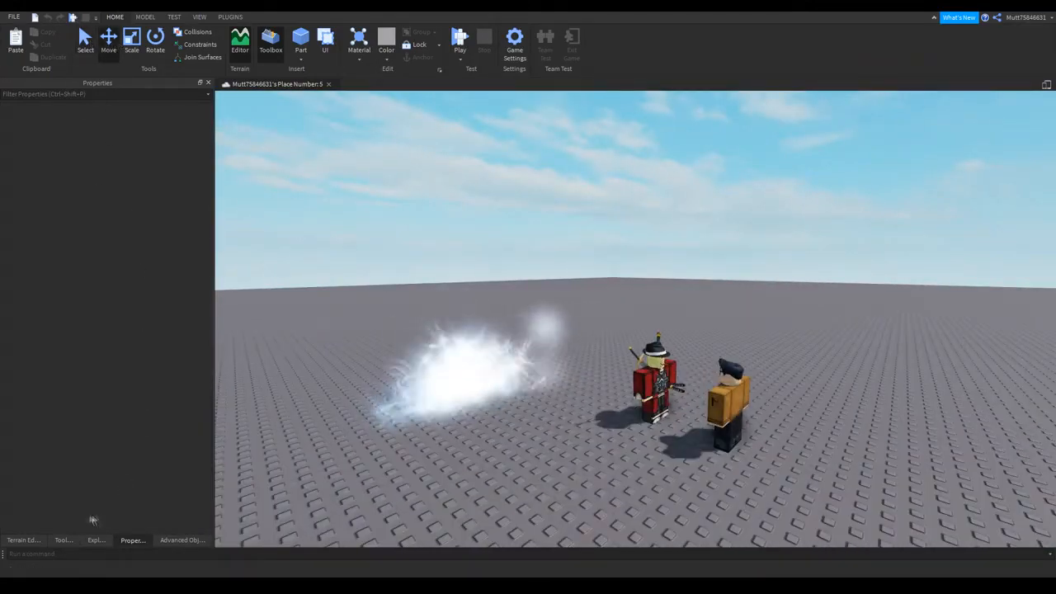
{"action": "left_click", "coordinate": [95, 540]}
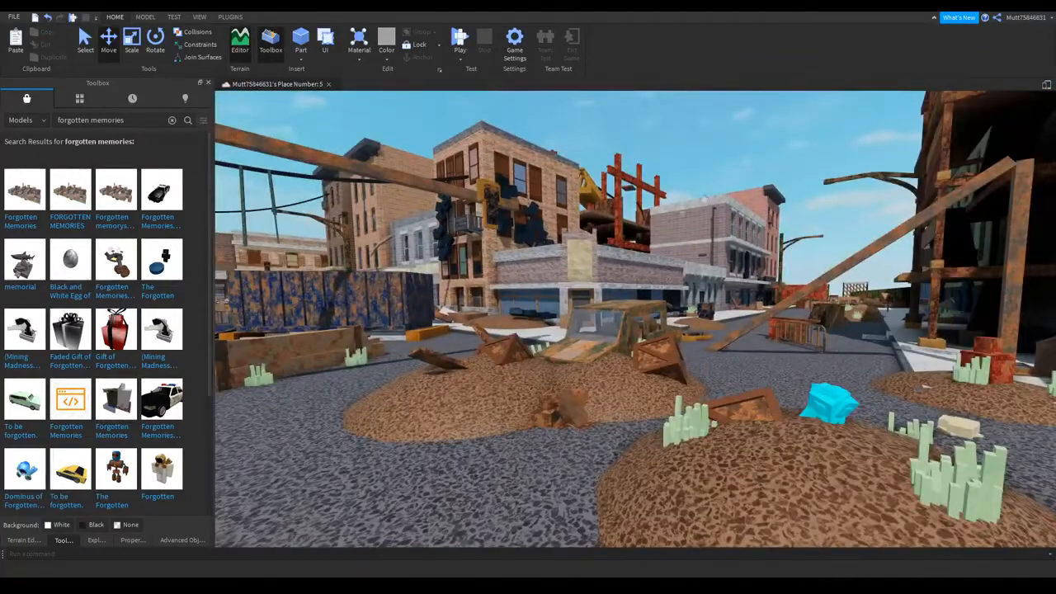
Select the Lighting service in Explorer and drag its EnvironmentSpecularScale to a new value.
{"action": "left_click", "coordinate": [96, 540]}
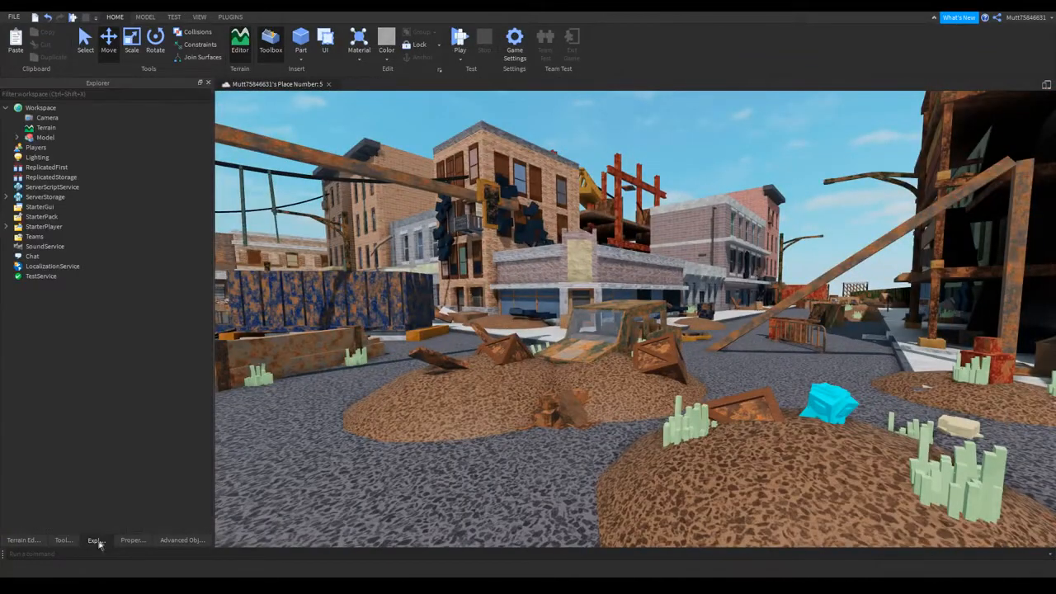
{"action": "left_click", "coordinate": [36, 157]}
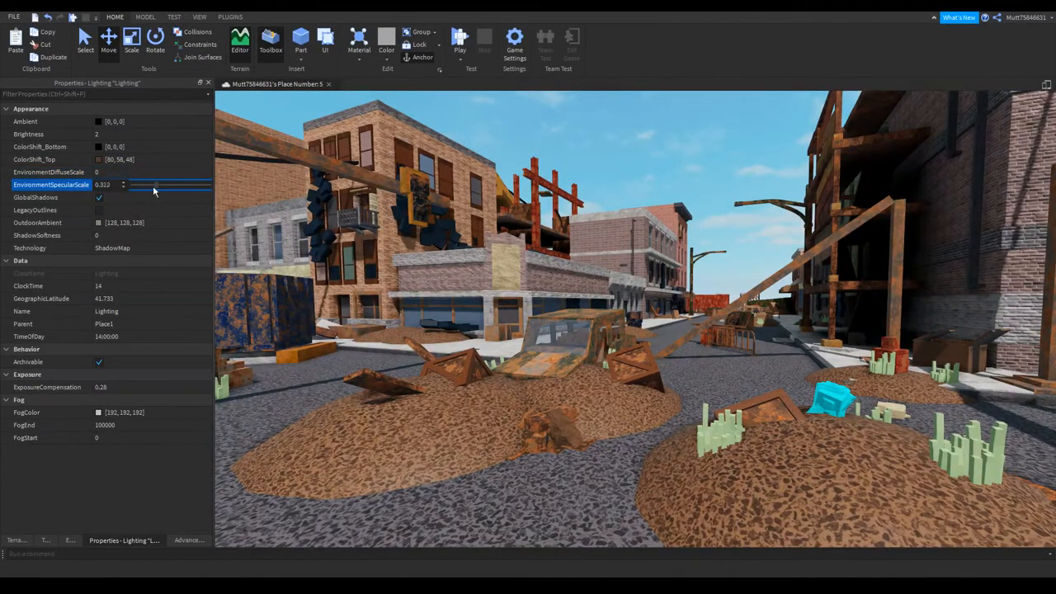
{"action": "left_click_drag", "start_coordinate": [154, 191], "coordinate": [175, 191]}
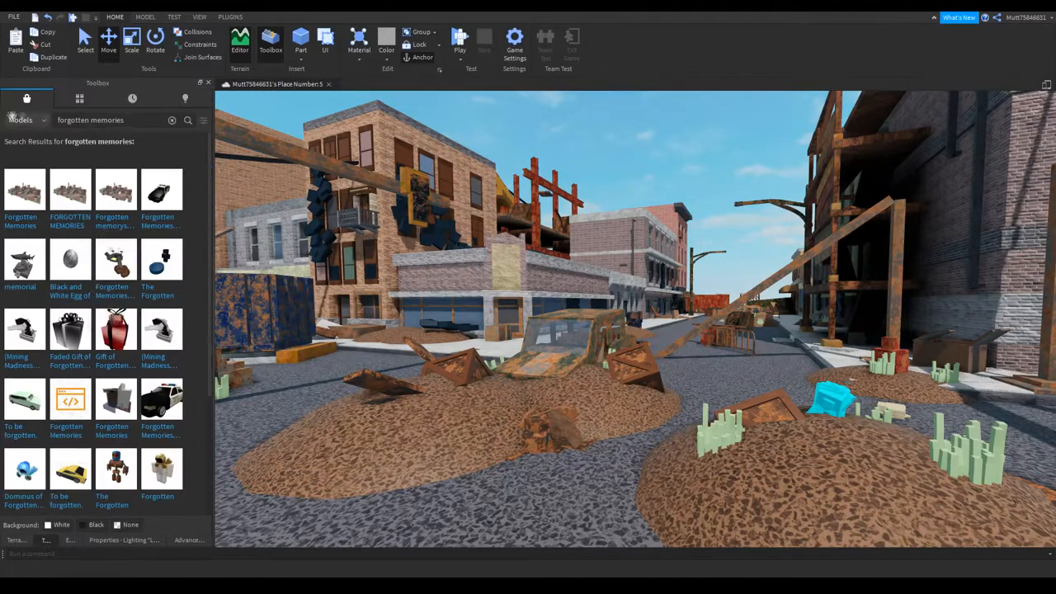
Search the Toolbox for 'apocalypti' and insert an apocalyptic red sky model.
{"action": "left_click", "coordinate": [171, 119]}
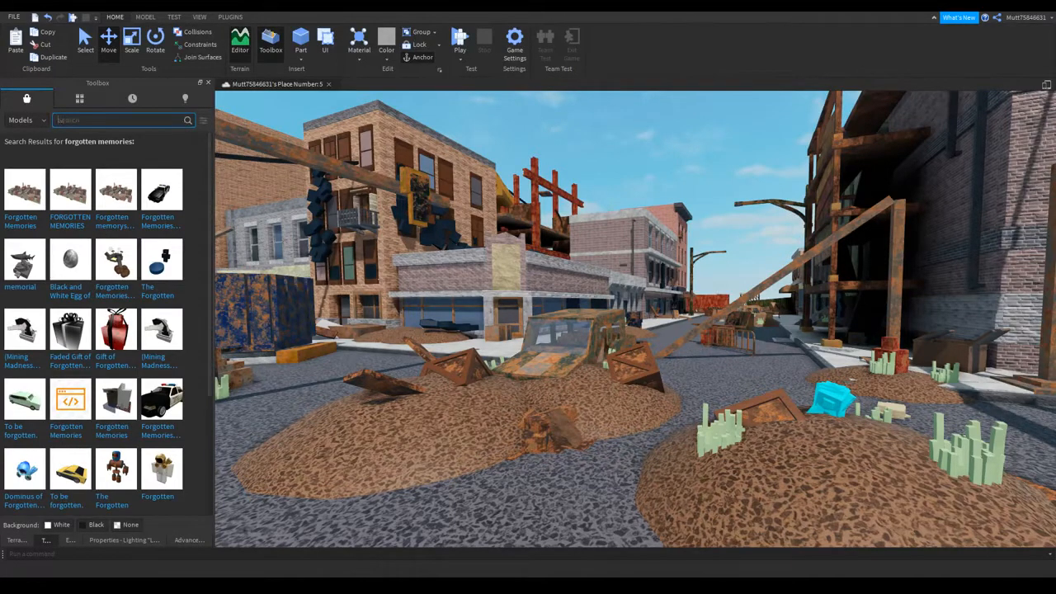
{"action": "type", "text": "apocalyptic sky"}
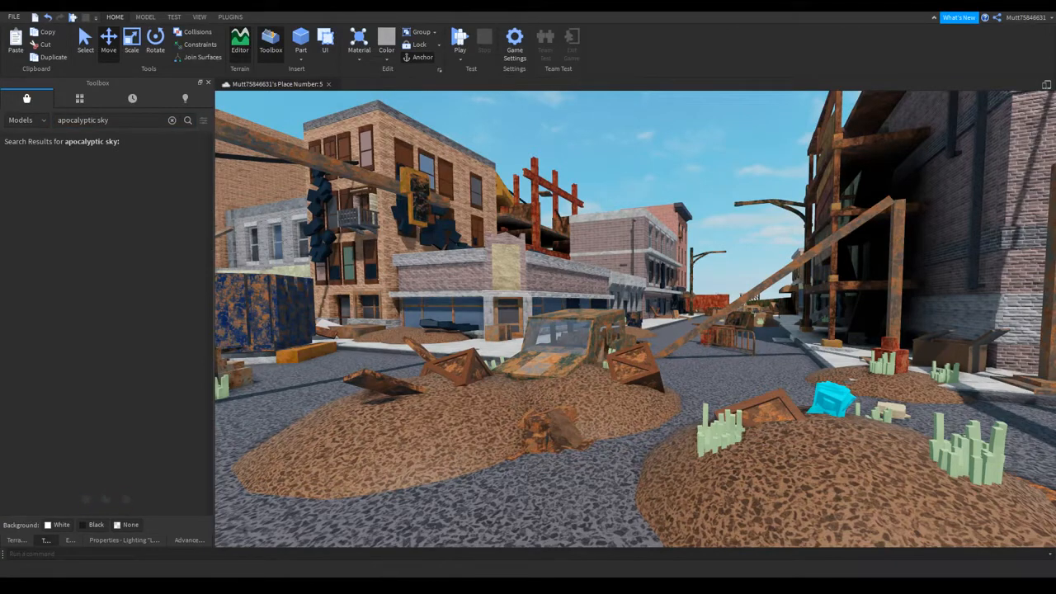
{"action": "left_click", "coordinate": [188, 118]}
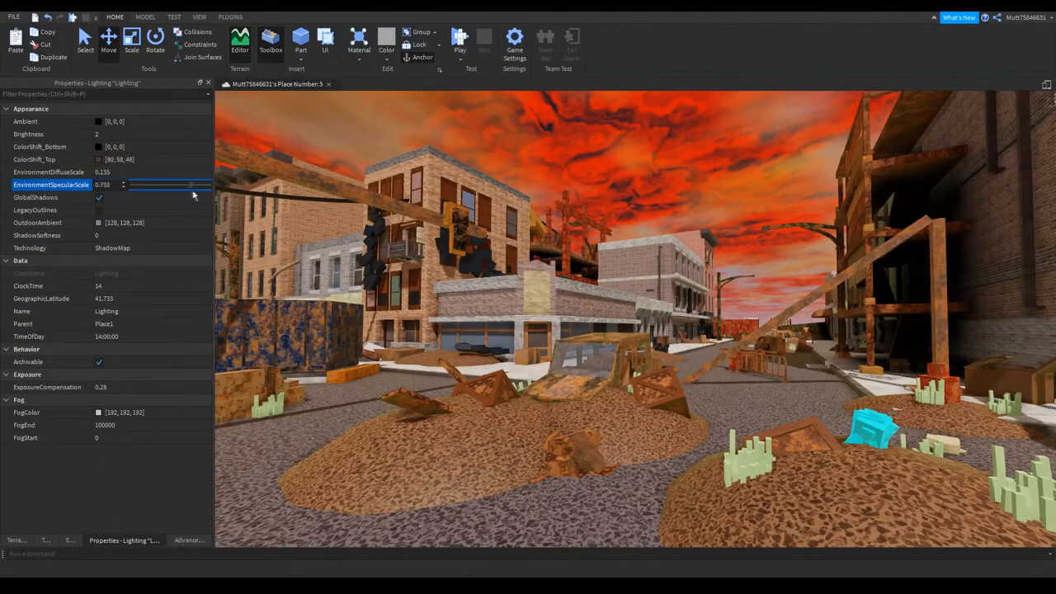
Set a dusty brown OutdoorAmbient, adjust Brightness, and enter 0 for GeographicLatitude.
{"action": "left_click", "coordinate": [99, 223]}
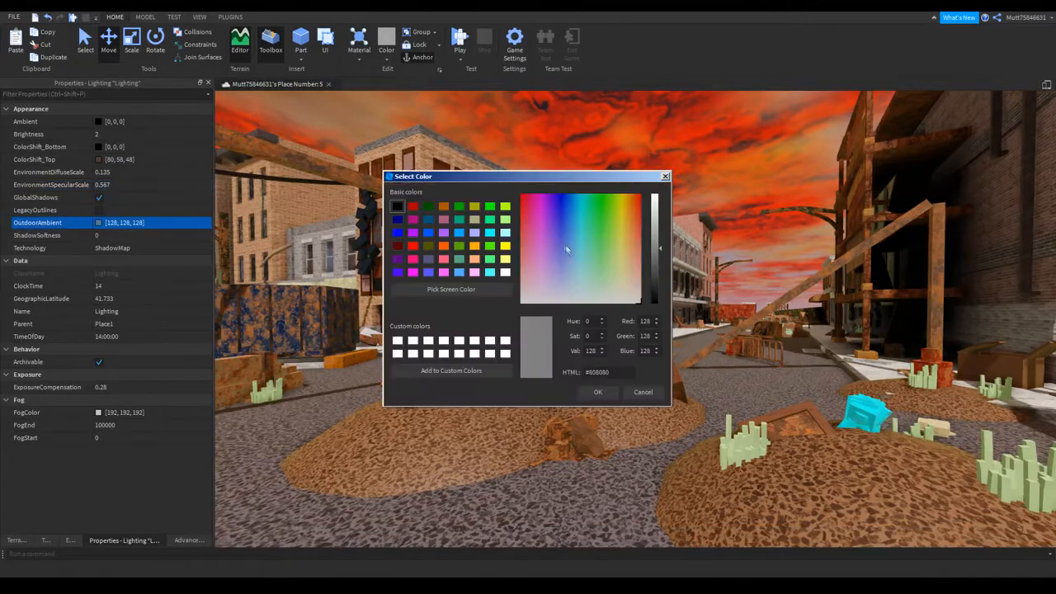
{"action": "left_click", "coordinate": [635, 277]}
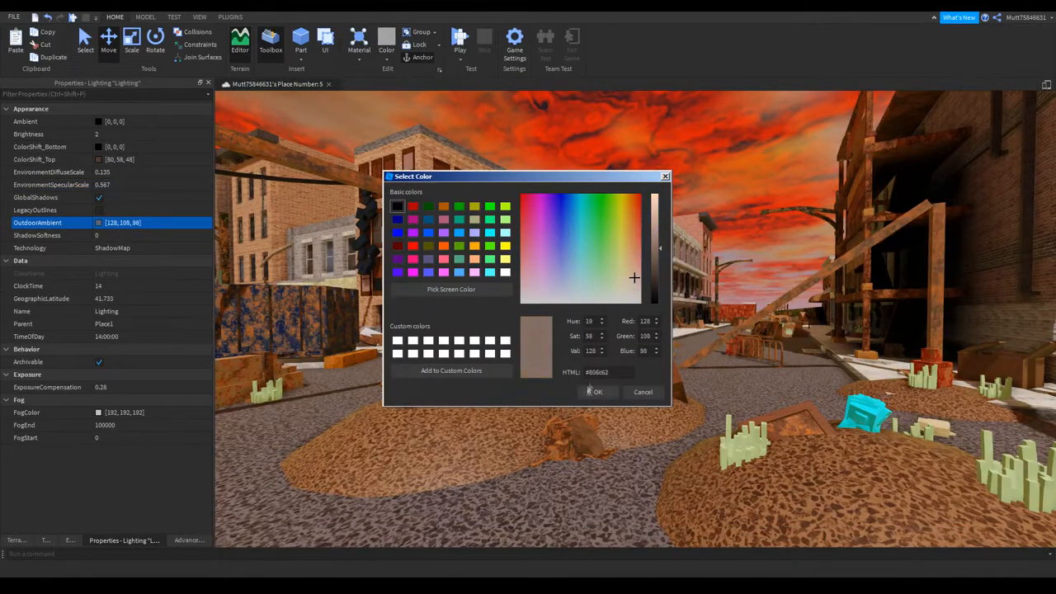
{"action": "left_click", "coordinate": [594, 393]}
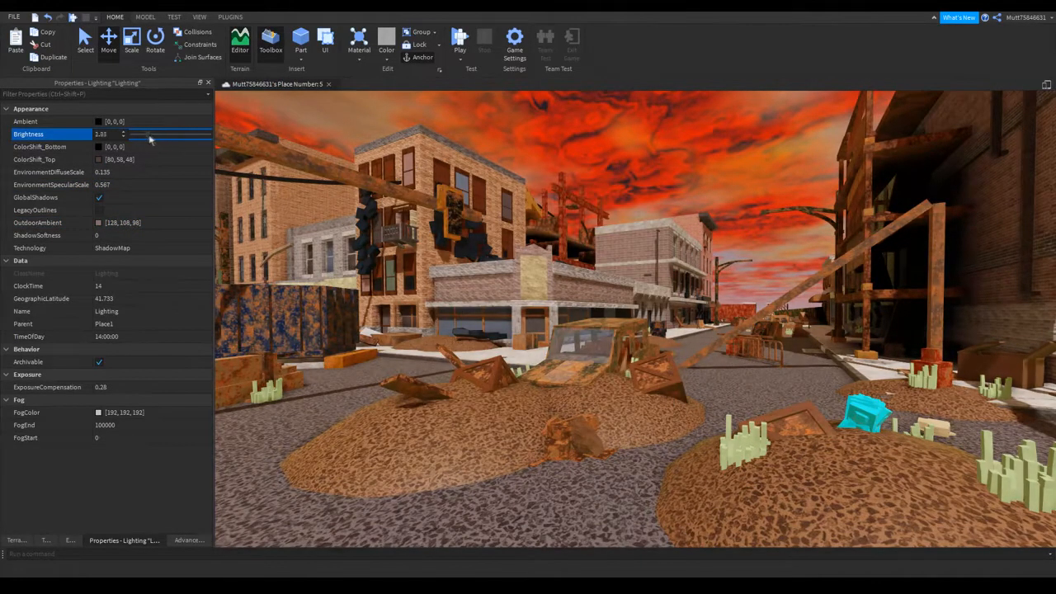
{"action": "left_click_drag", "start_coordinate": [152, 134], "coordinate": [148, 134]}
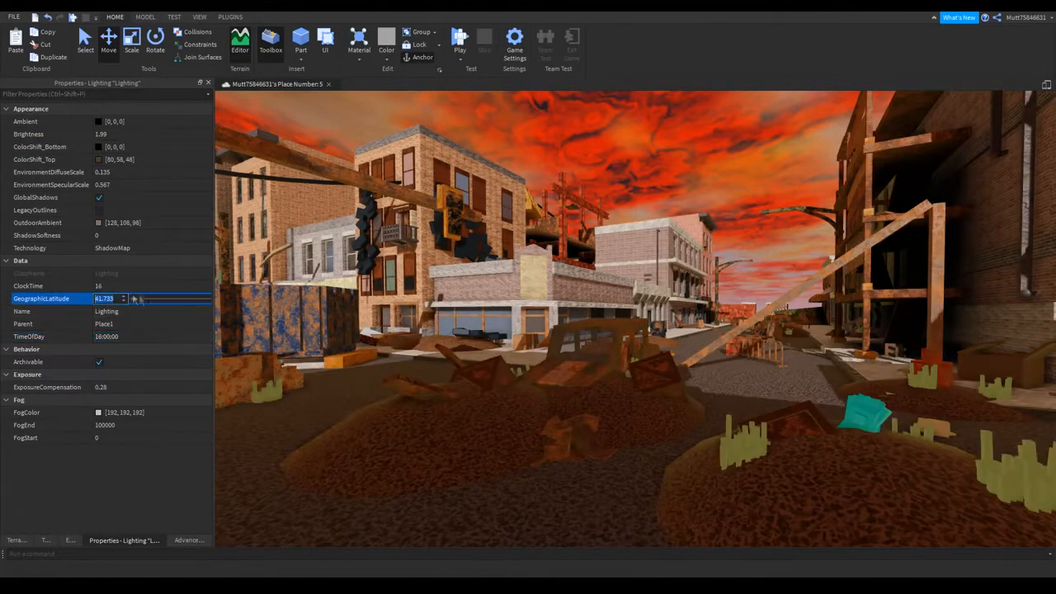
{"action": "type", "text": "0"}
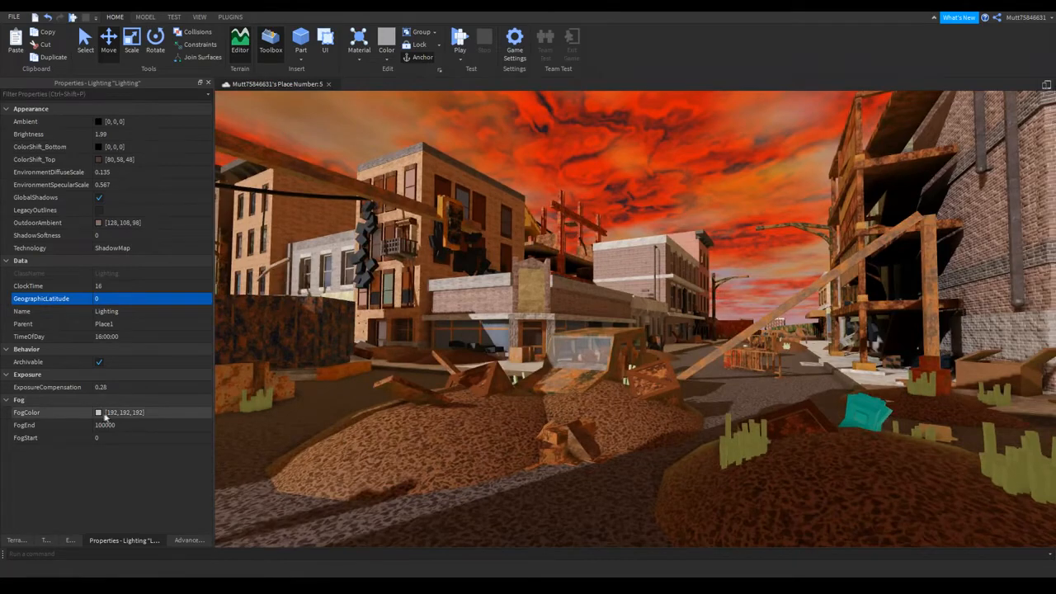
Set Lighting FogEnd to 250 and pick a tan FogColor for the town.
{"action": "left_click", "coordinate": [99, 413]}
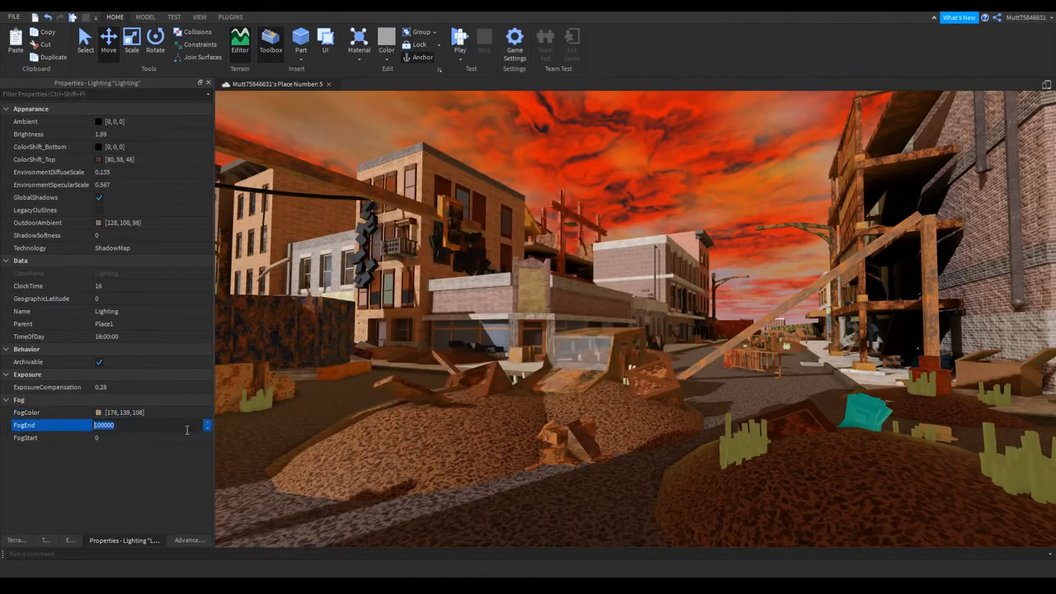
{"action": "type", "text": "250"}
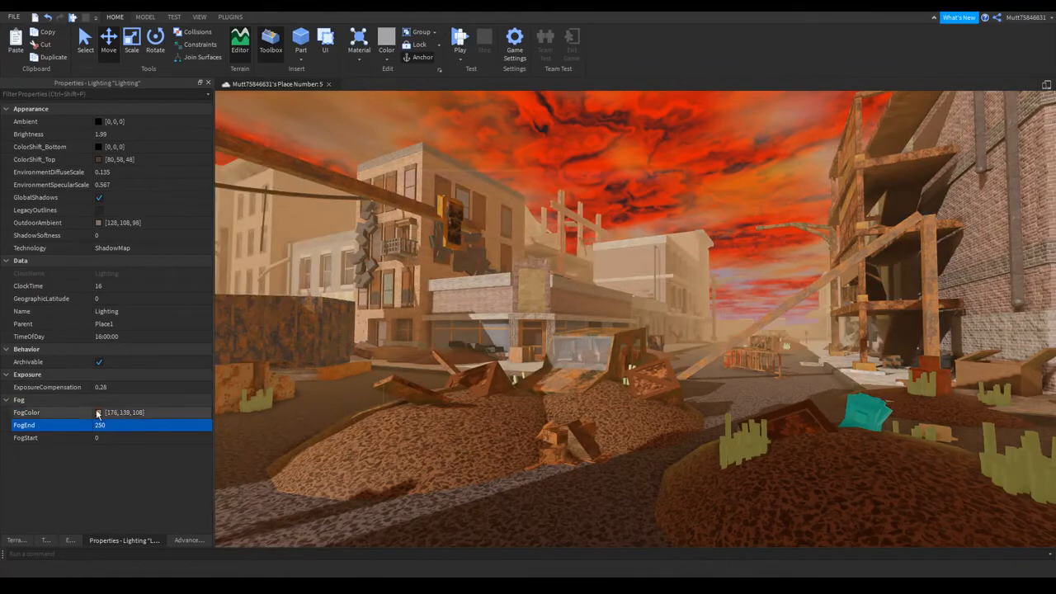
{"action": "left_click", "coordinate": [97, 412]}
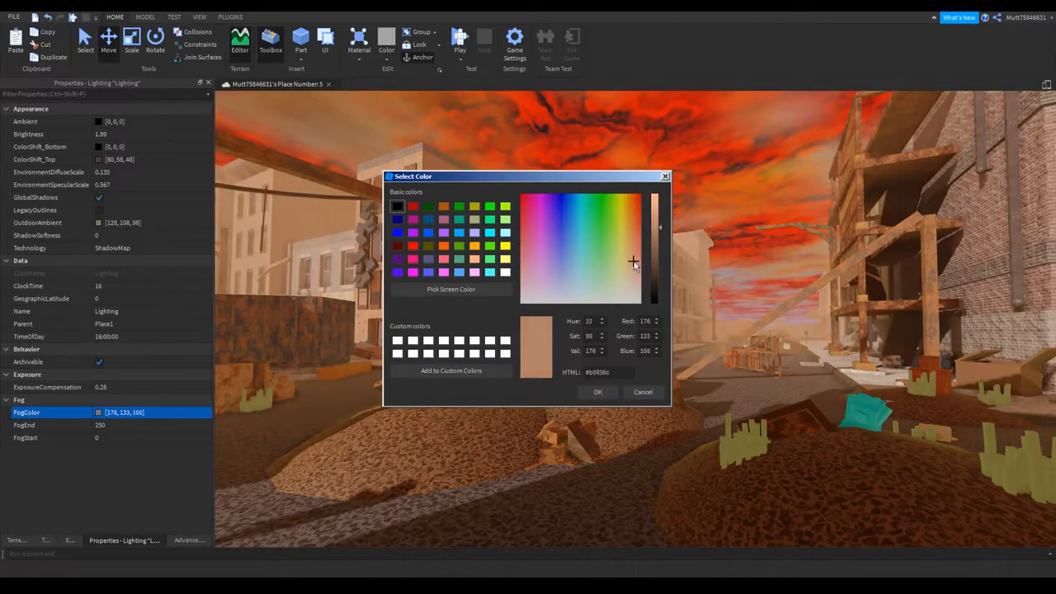
{"action": "left_click", "coordinate": [598, 392]}
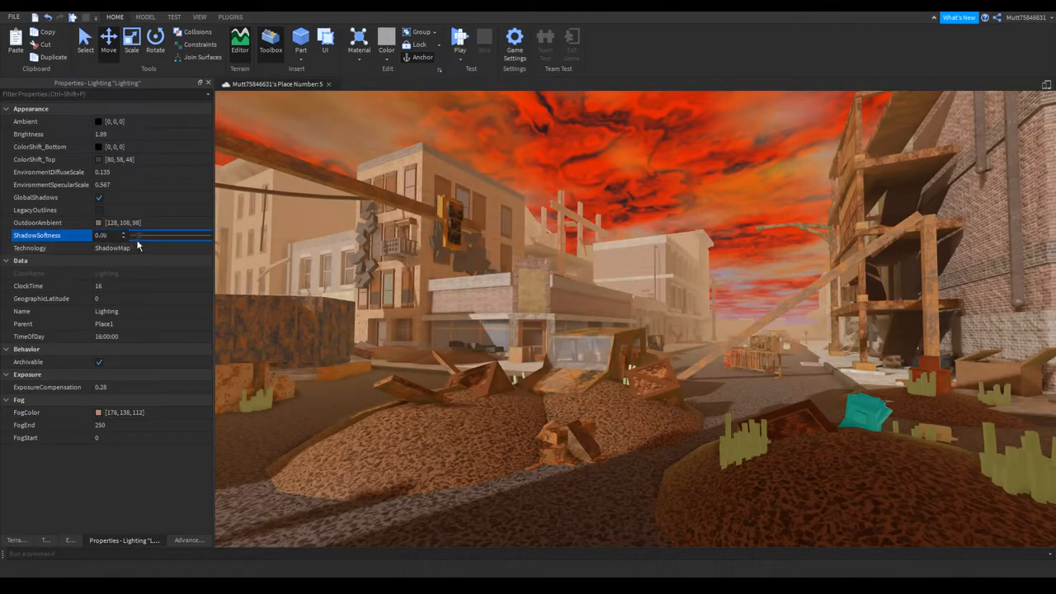
{"action": "left_click", "coordinate": [69, 540]}
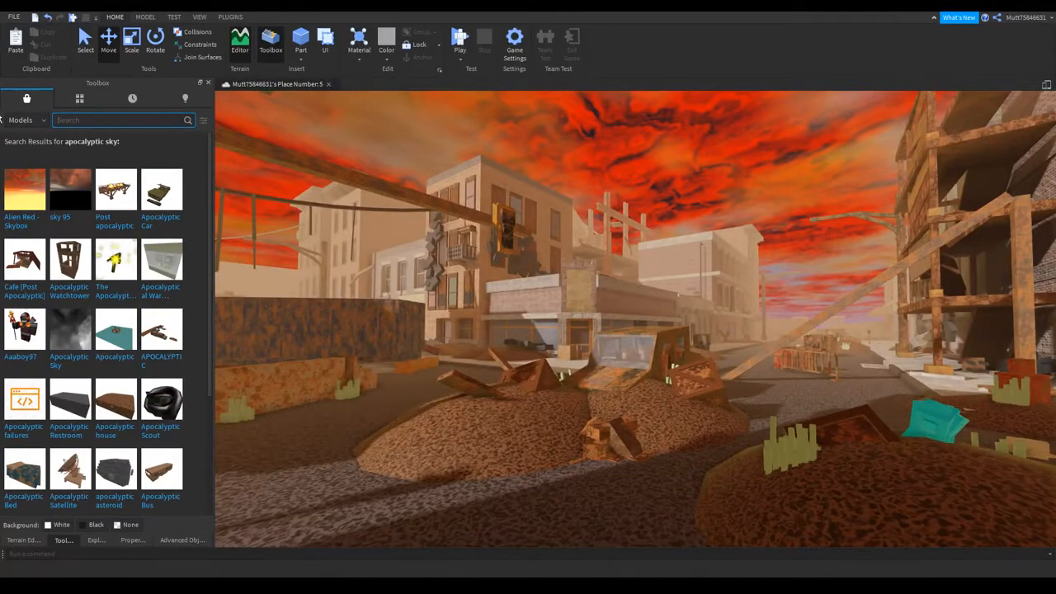
Search 'egg' and insert the fog egg mesh that wraps the scene in orange dust.
{"action": "type", "text": "egg"}
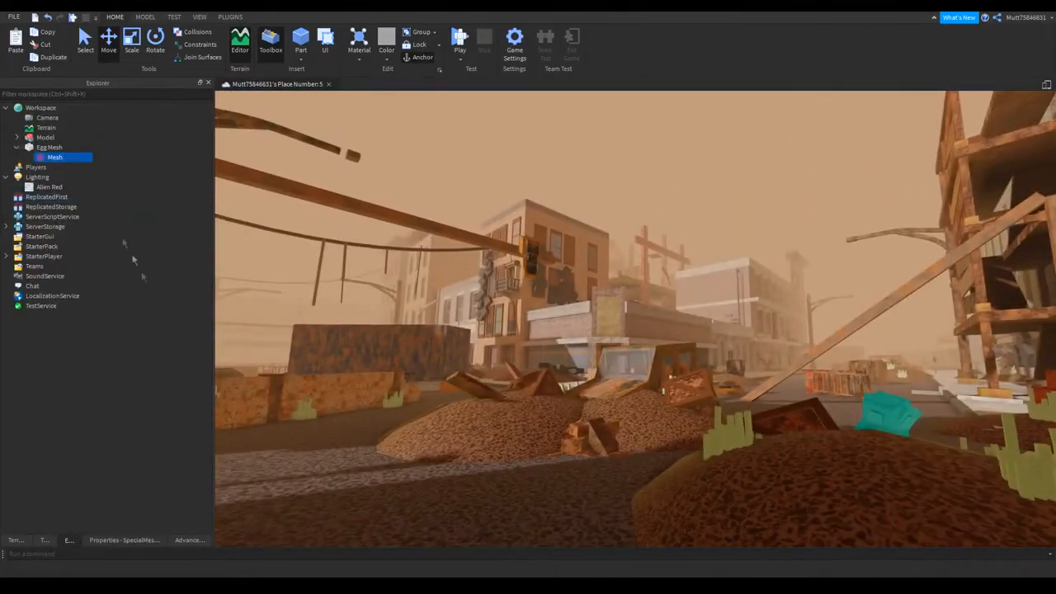
{"action": "right_click", "coordinate": [37, 177]}
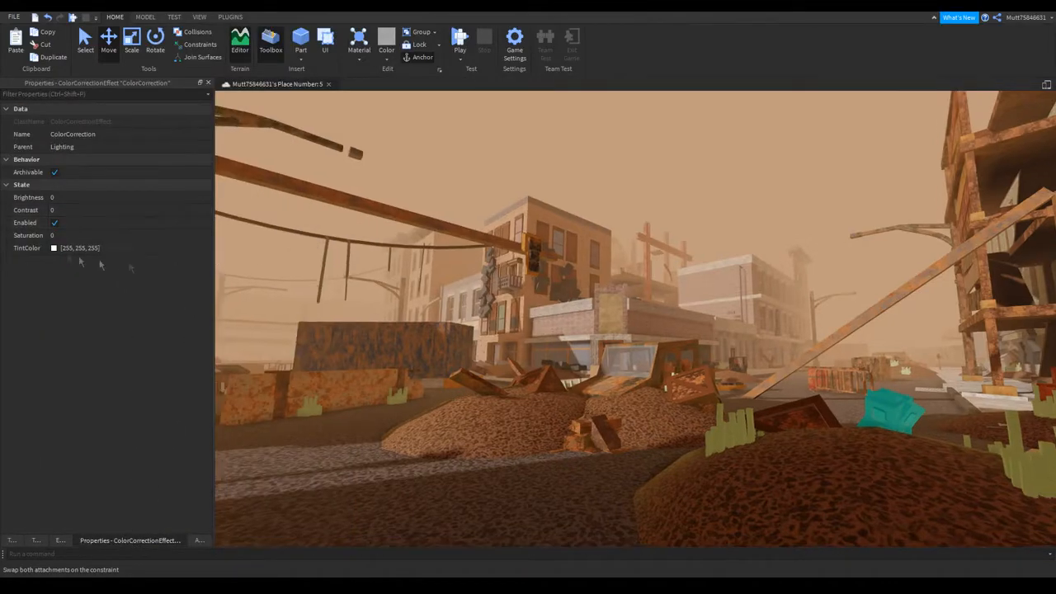
Set the ColorCorrectionEffect brightness to 0.1 and raise its contrast to 0.3.
{"action": "left_click", "coordinate": [53, 247]}
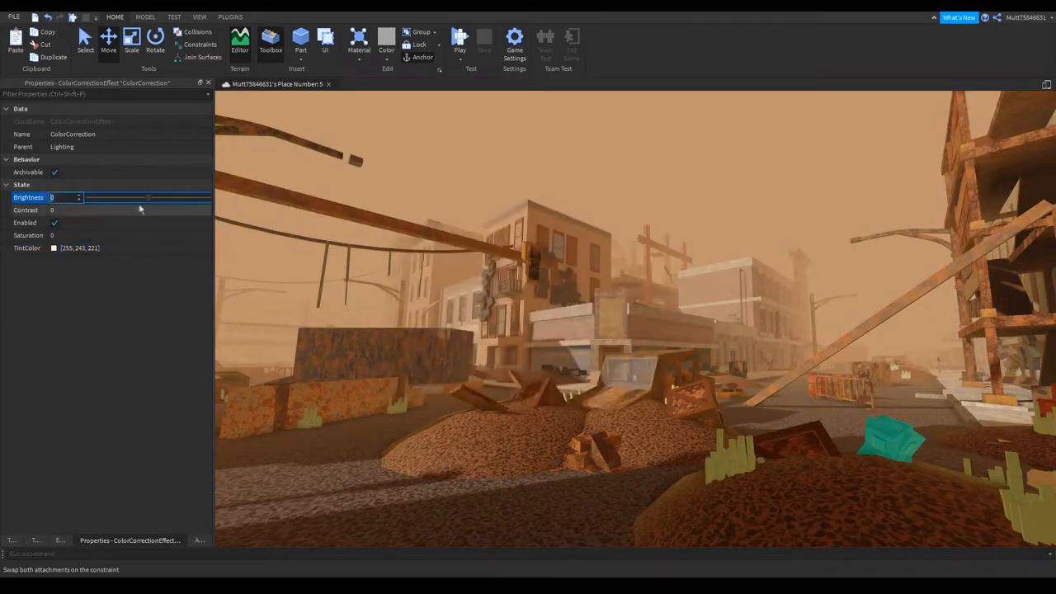
{"action": "left_click", "coordinate": [132, 210]}
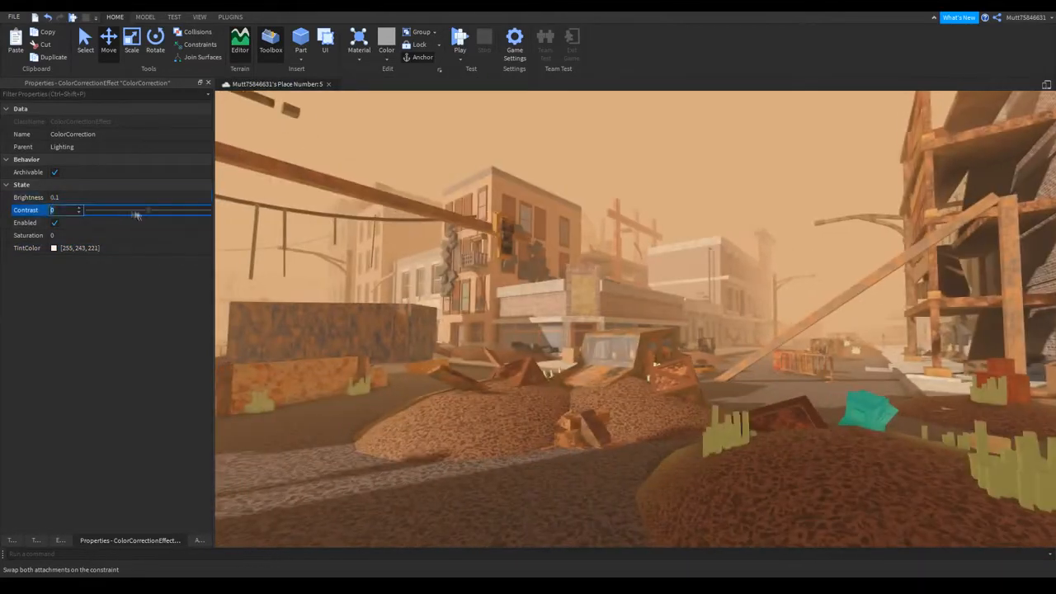
{"action": "left_click_drag", "start_coordinate": [132, 210], "coordinate": [165, 210]}
{"action": "type", "text": "-0.3"}
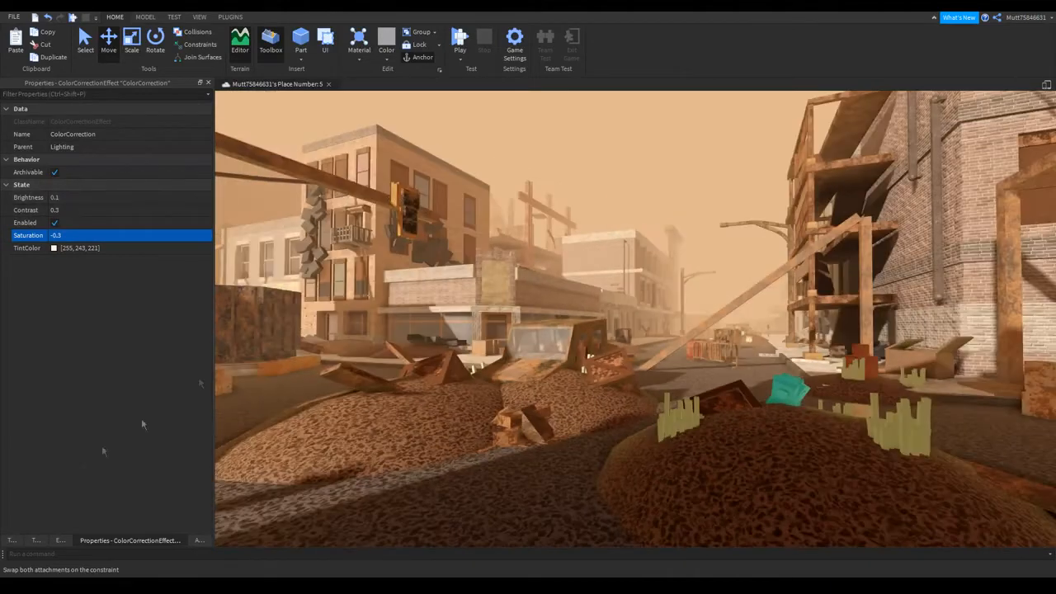
Insert a Blur effect under Lighting with Size 3.
{"action": "right_click", "coordinate": [36, 167]}
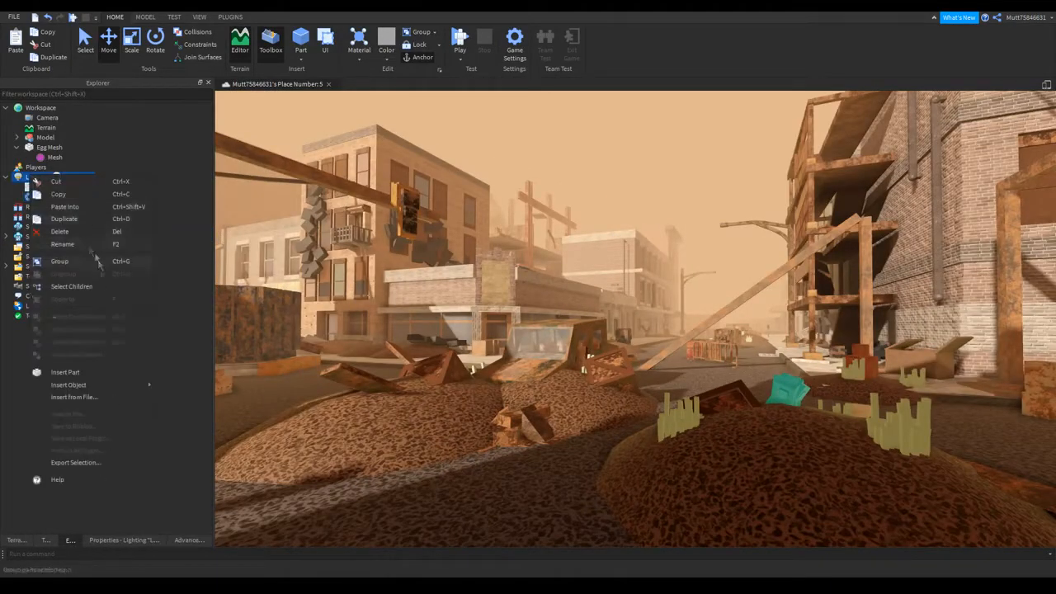
{"action": "left_click", "coordinate": [69, 384]}
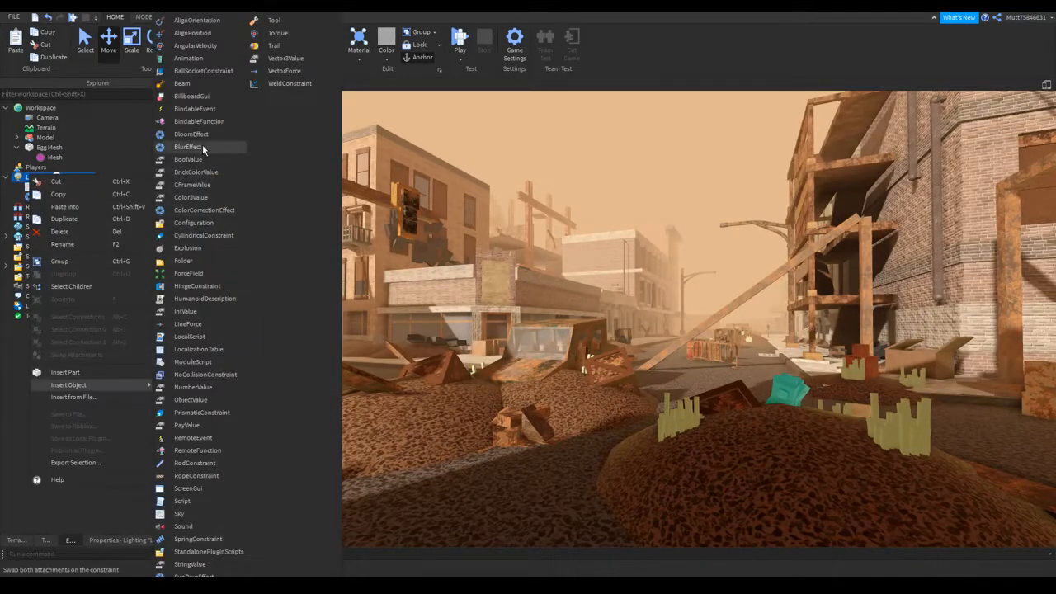
{"action": "left_click", "coordinate": [188, 146]}
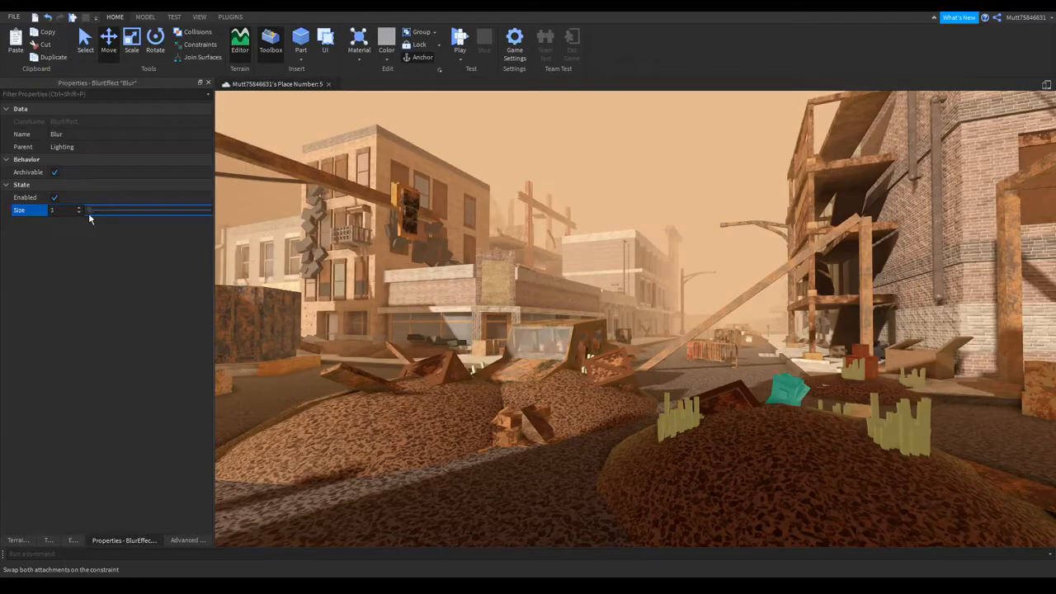
{"action": "type", "text": "3"}
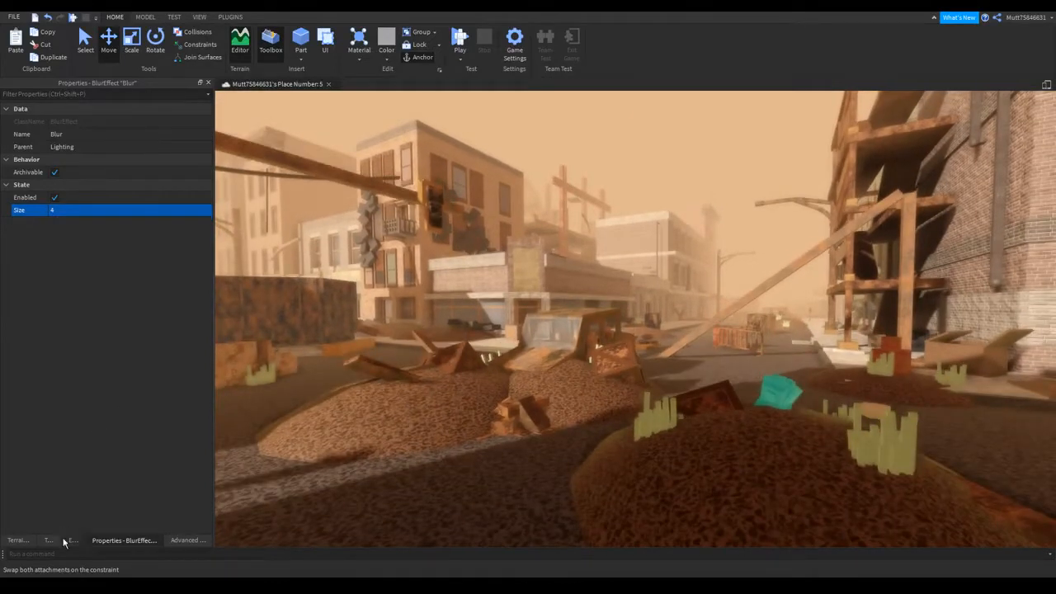
{"action": "right_click", "coordinate": [33, 177]}
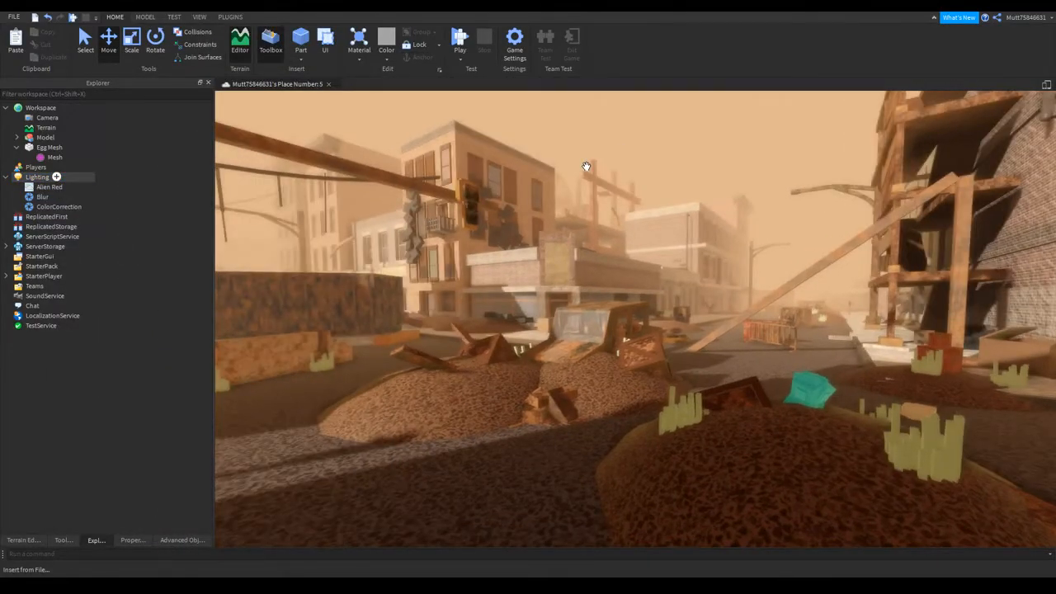
Search the Toolbox for 'dust part' then 'speck particles' models.
{"action": "left_click_drag", "start_coordinate": [585, 165], "coordinate": [548, 239]}
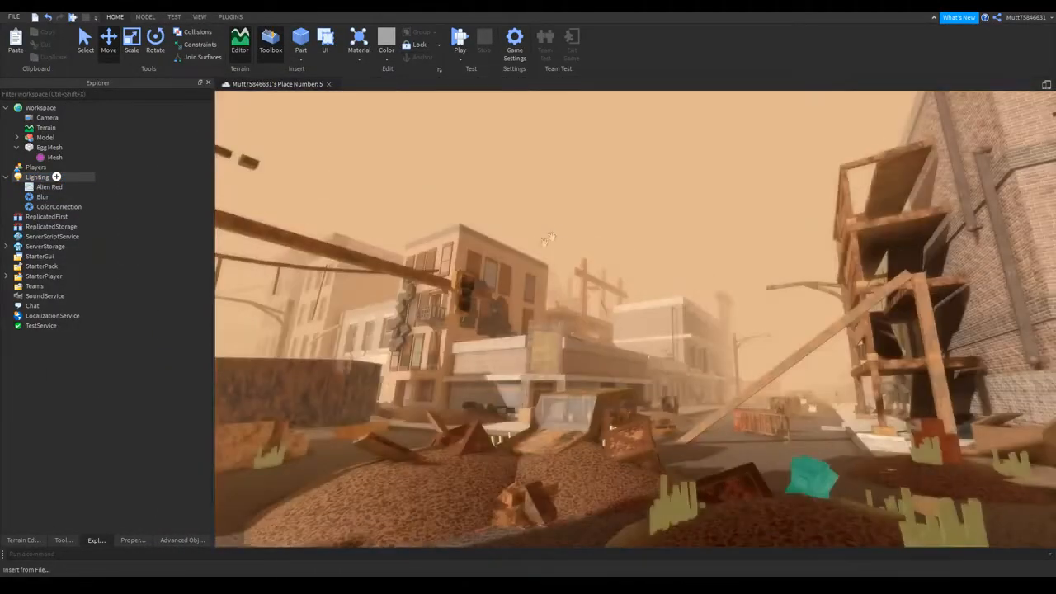
{"action": "left_click", "coordinate": [270, 40]}
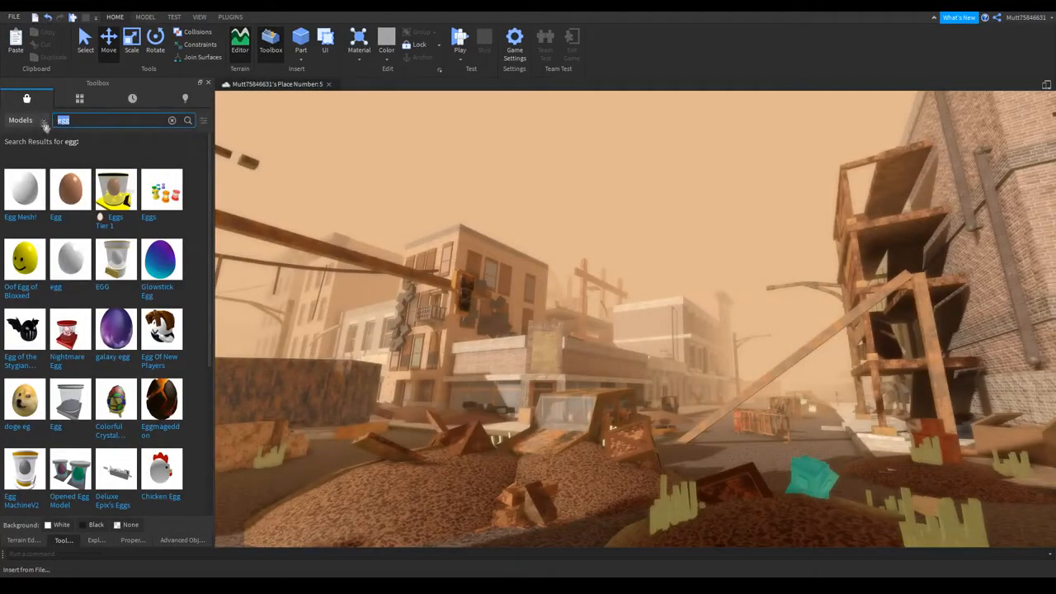
{"action": "type", "text": "dust part"}
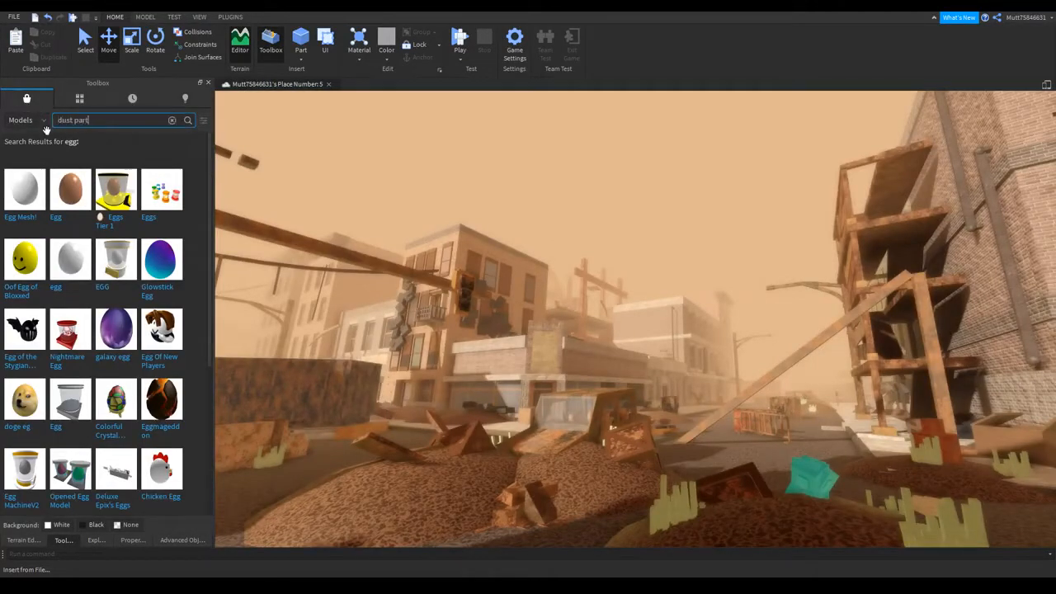
{"action": "left_click", "coordinate": [172, 119]}
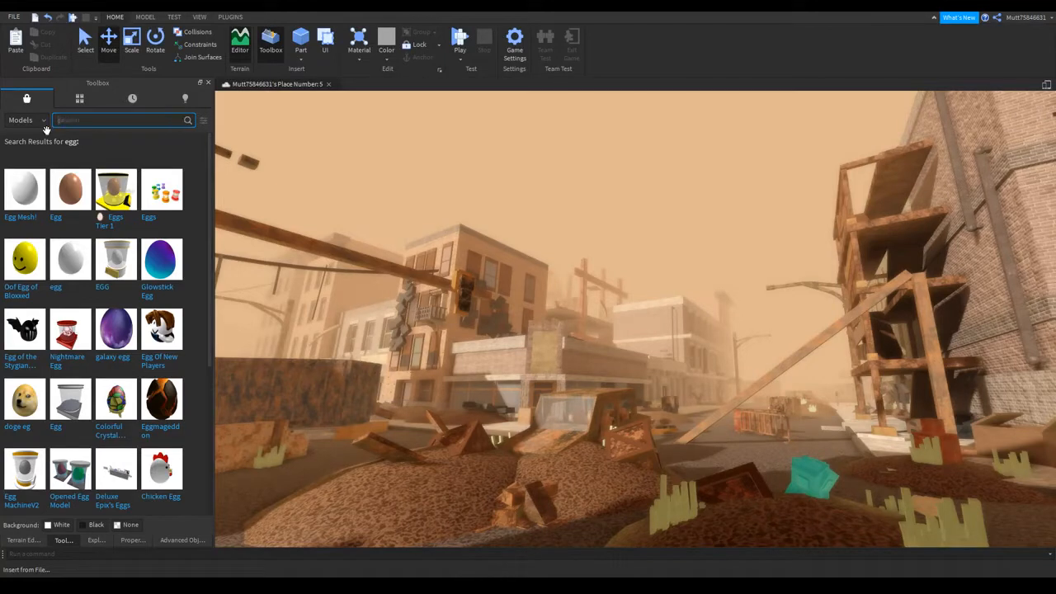
{"action": "type", "text": "speck particles"}
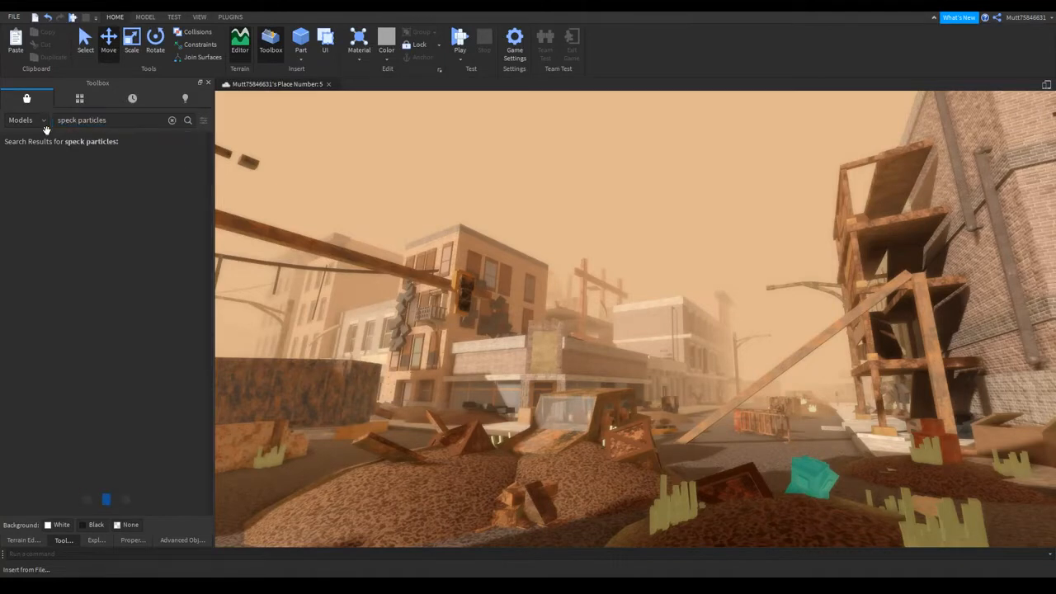
{"action": "left_click", "coordinate": [188, 118]}
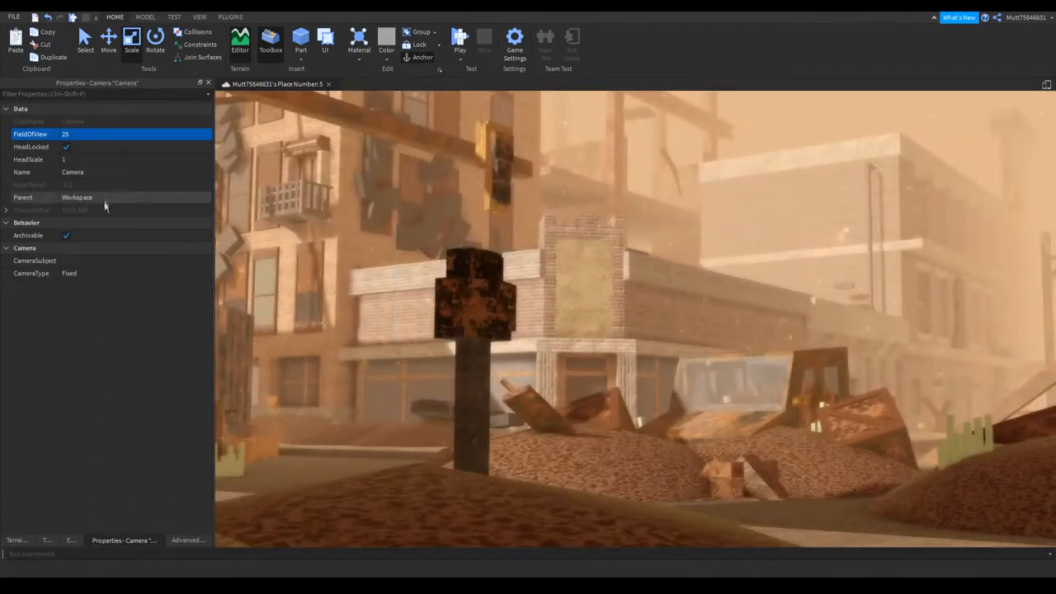
Set the camera FieldOfView to 45, then search the Toolbox for 'dust particles'.
{"action": "type", "text": "50"}
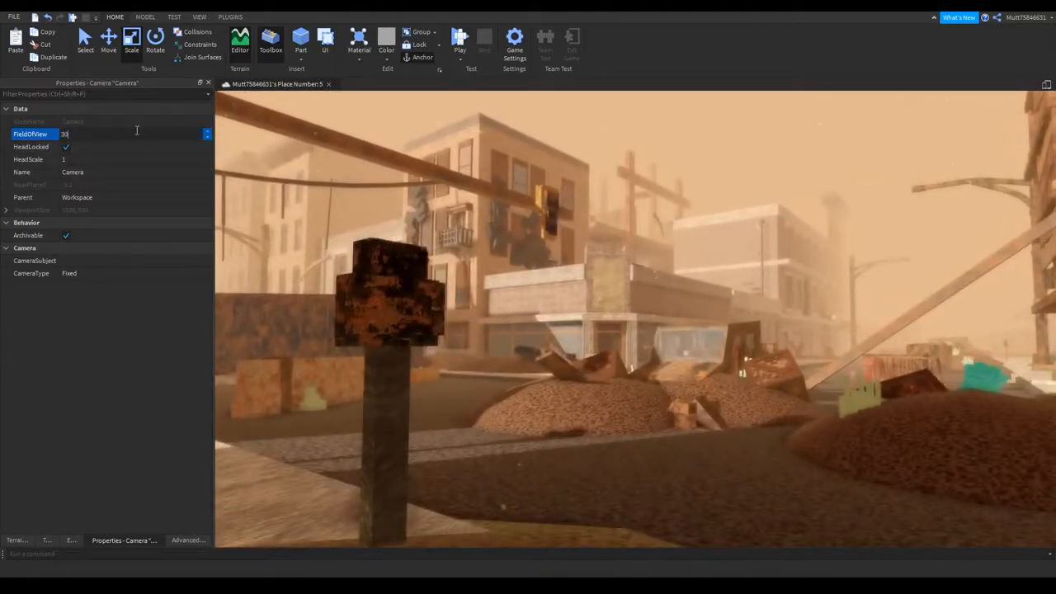
{"action": "type", "text": "45"}
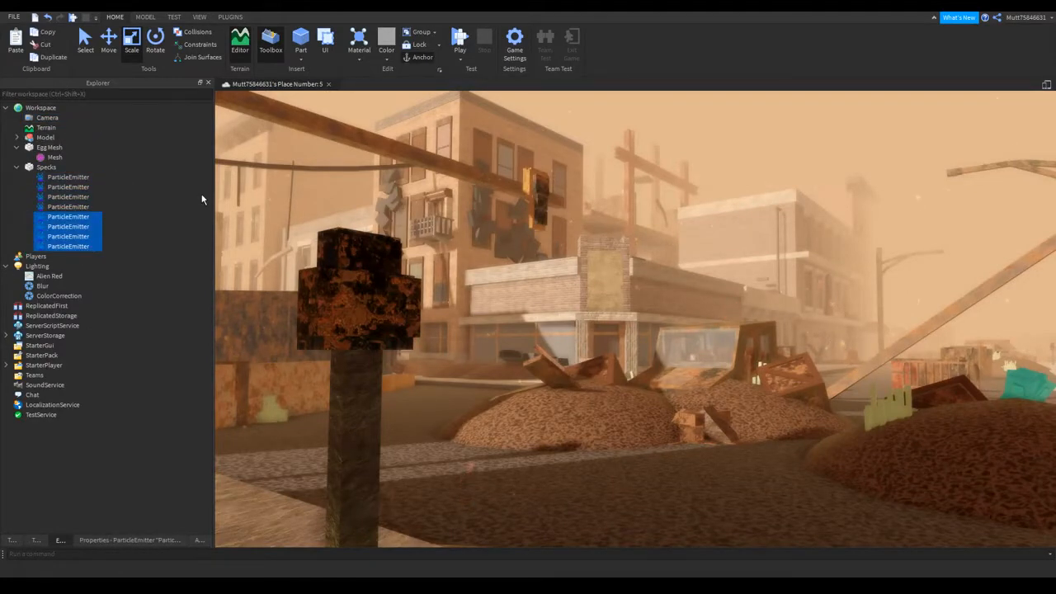
{"action": "mouse_move", "coordinate": [482, 264]}
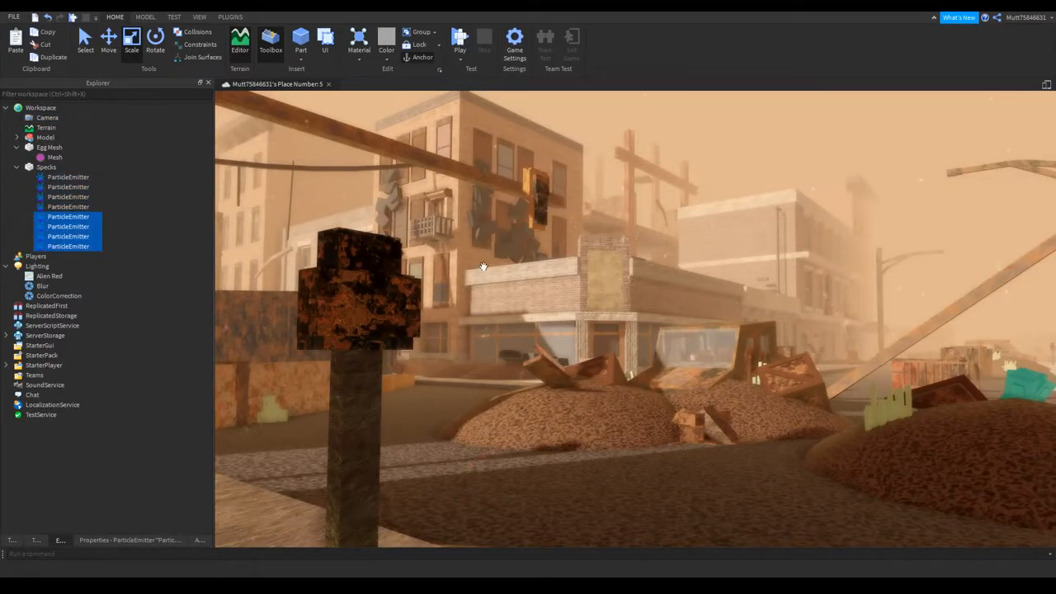
{"action": "left_click", "coordinate": [271, 40]}
{"action": "type", "text": "g"}
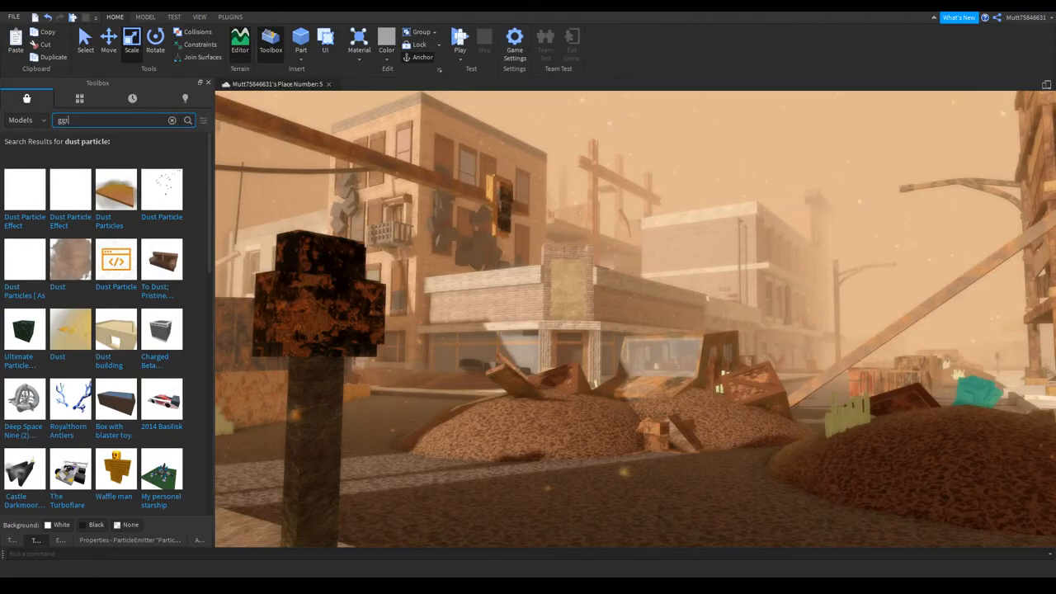
Search 'smoke particle' and insert the Smoke Particles model into the Workspace.
{"action": "type", "text": "ground smoke"}
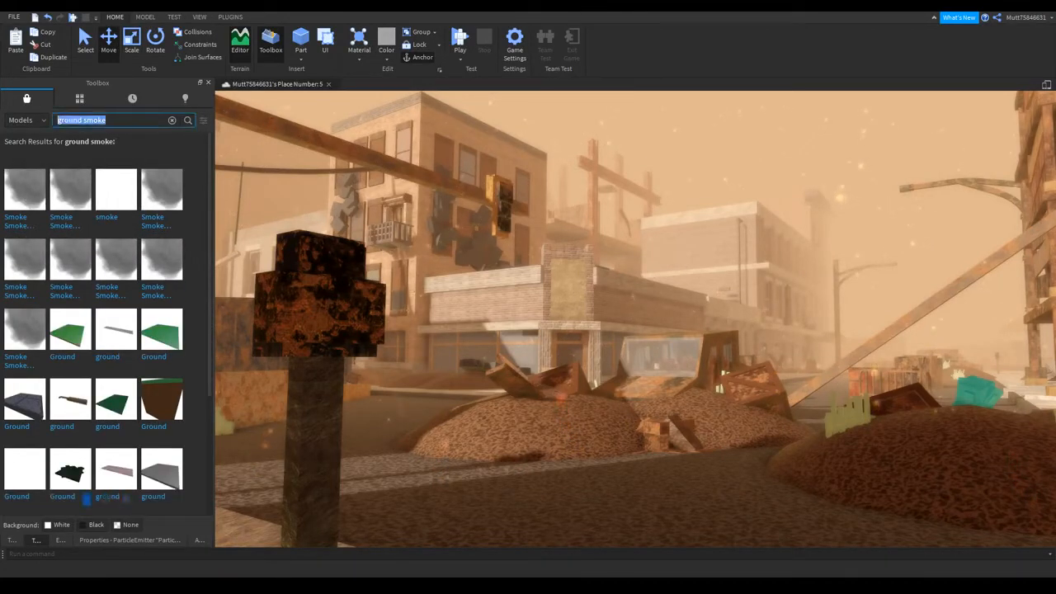
{"action": "type", "text": "smoke particle"}
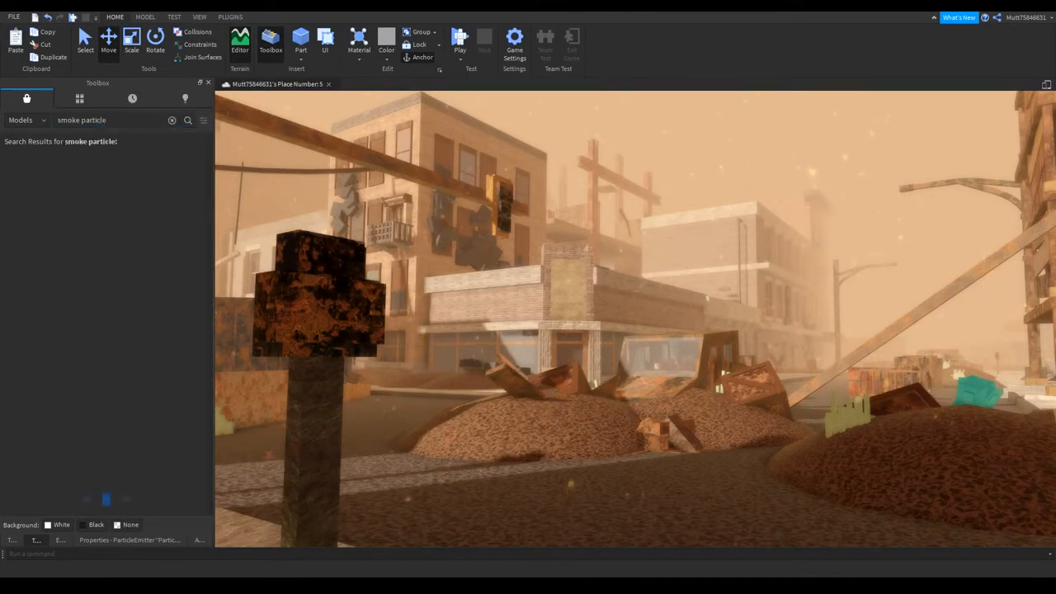
{"action": "left_click", "coordinate": [188, 119]}
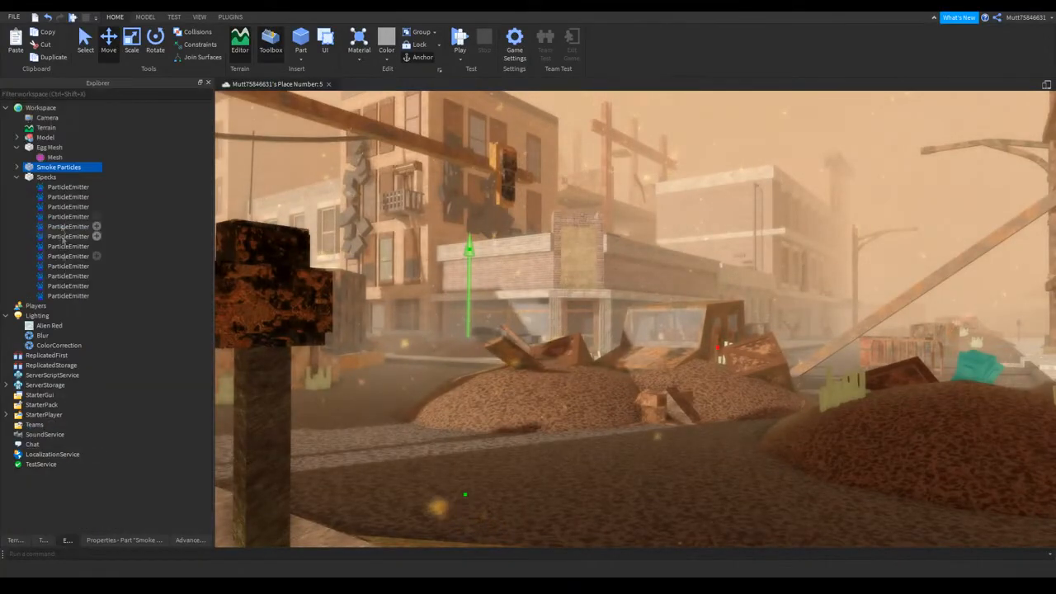
Give the smoke ParticleEmitter a dusty brown colour and adjust its LightEmission and LightInfluence.
{"action": "left_click", "coordinate": [17, 167]}
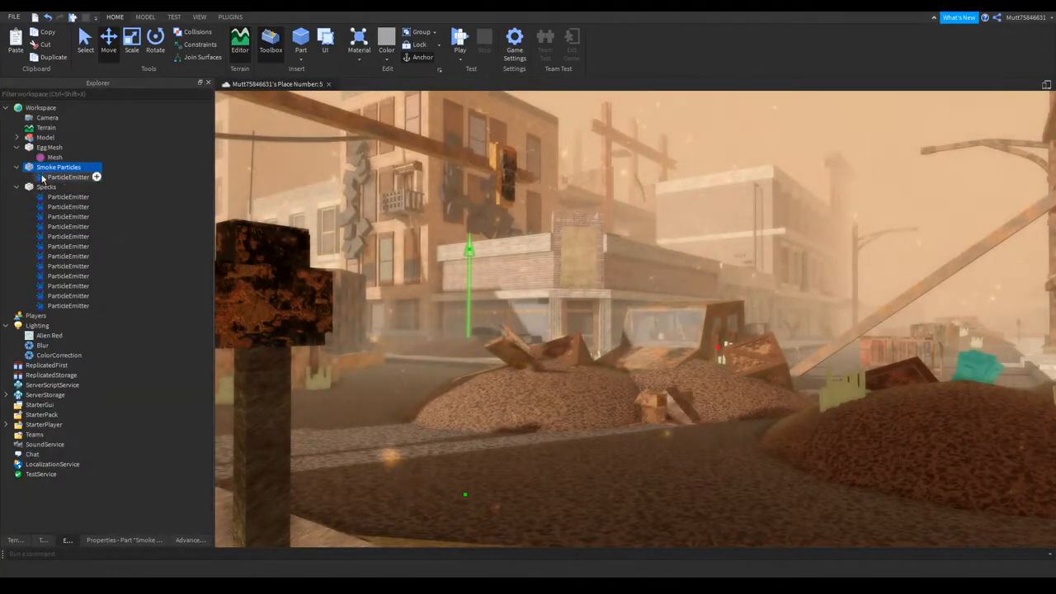
{"action": "left_click", "coordinate": [70, 176]}
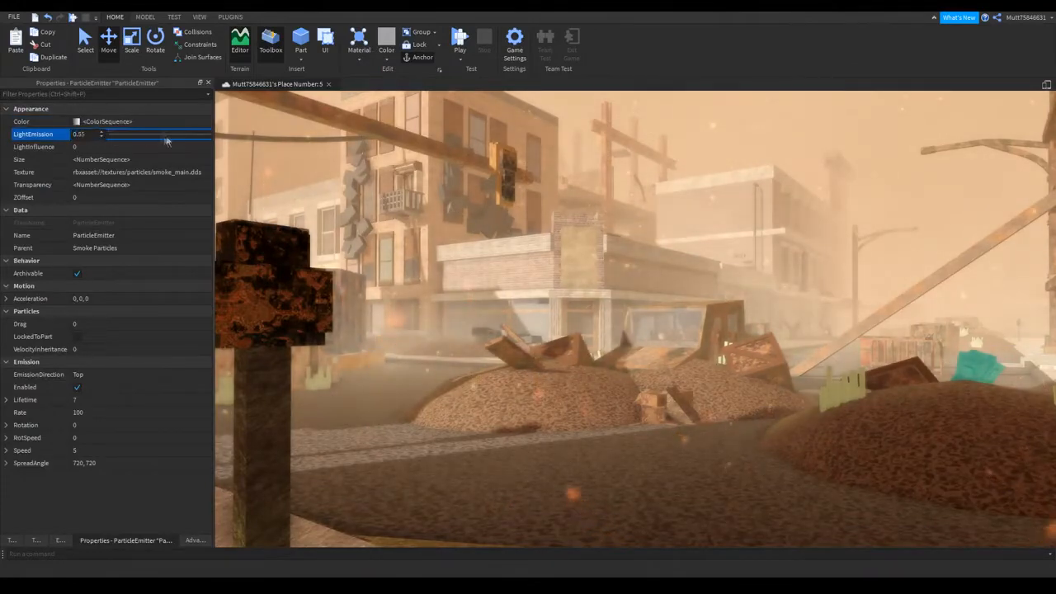
{"action": "left_click", "coordinate": [107, 145]}
{"action": "type", "text": ".3"}
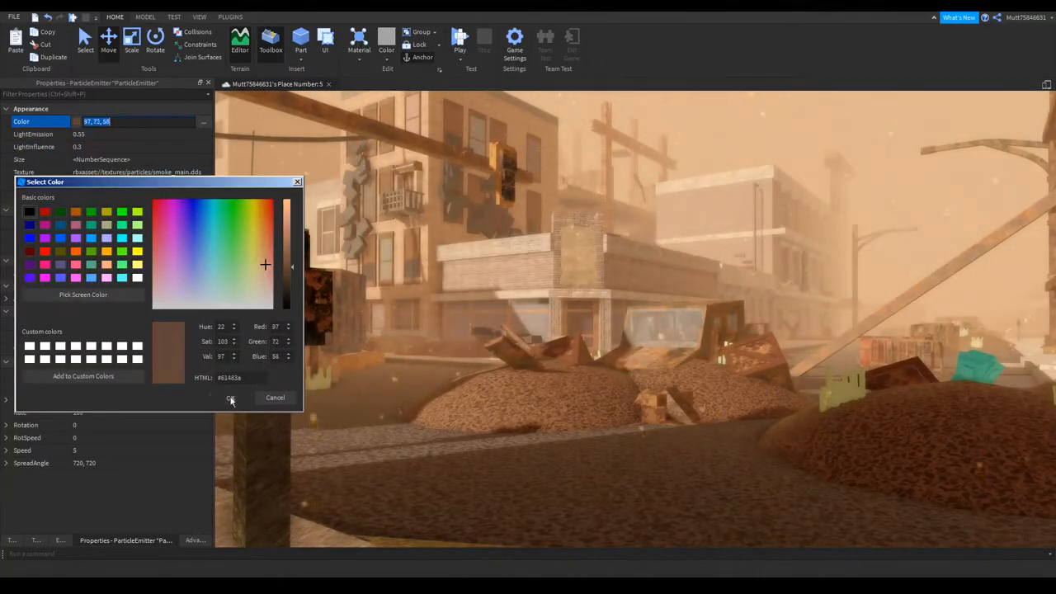
{"action": "left_click", "coordinate": [231, 397]}
{"action": "type", "text": "1"}
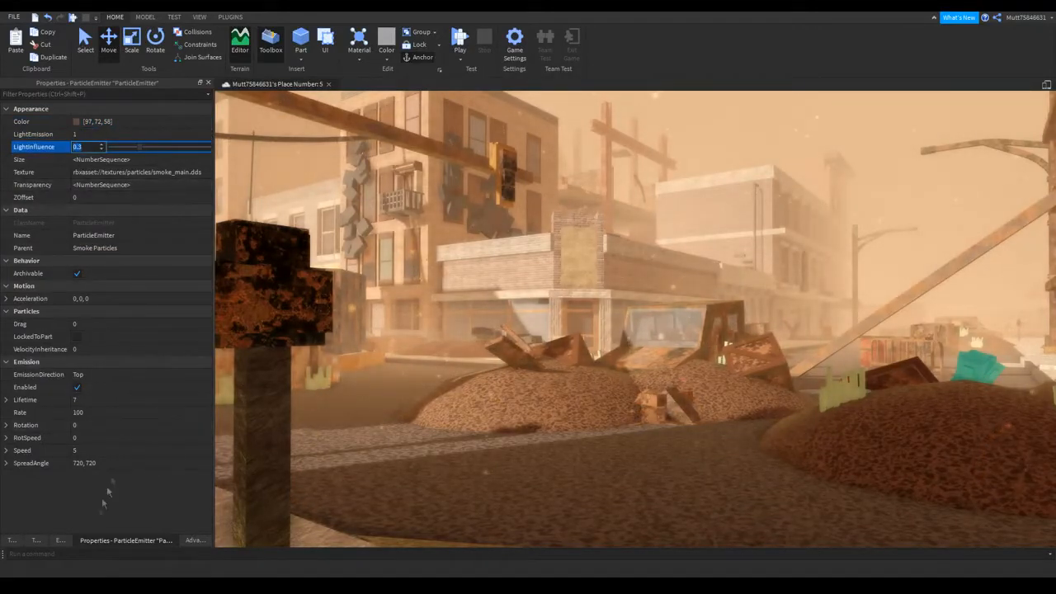
{"action": "left_click", "coordinate": [68, 540]}
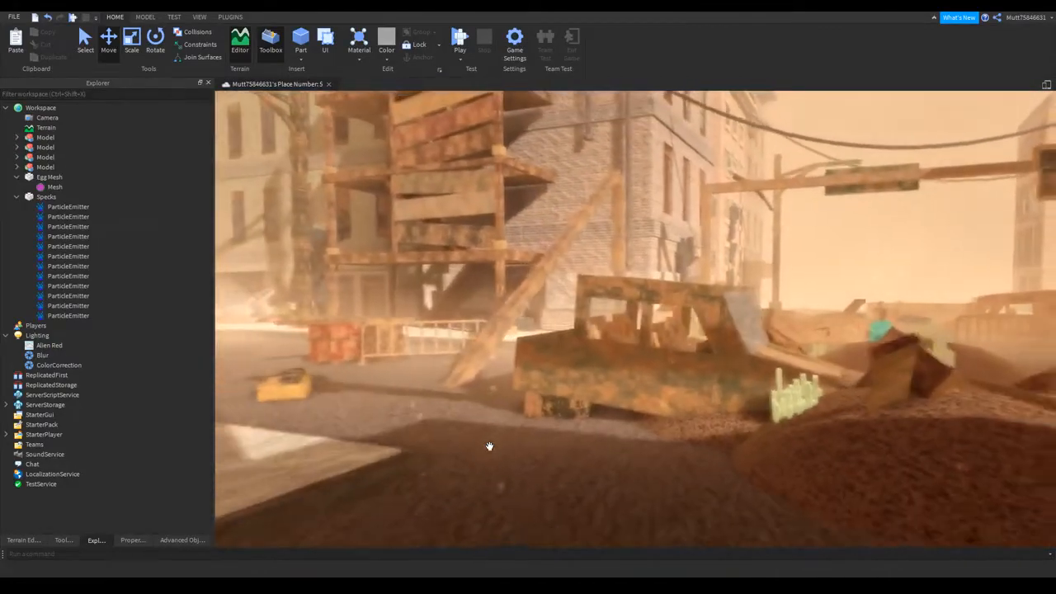
{"action": "left_click_drag", "start_coordinate": [489, 445], "coordinate": [502, 436]}
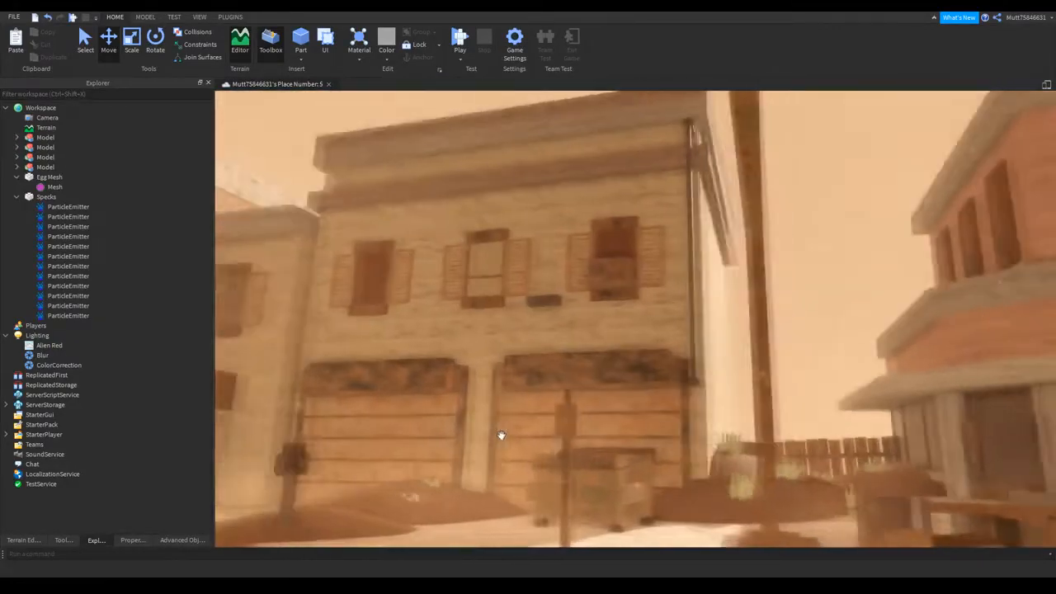